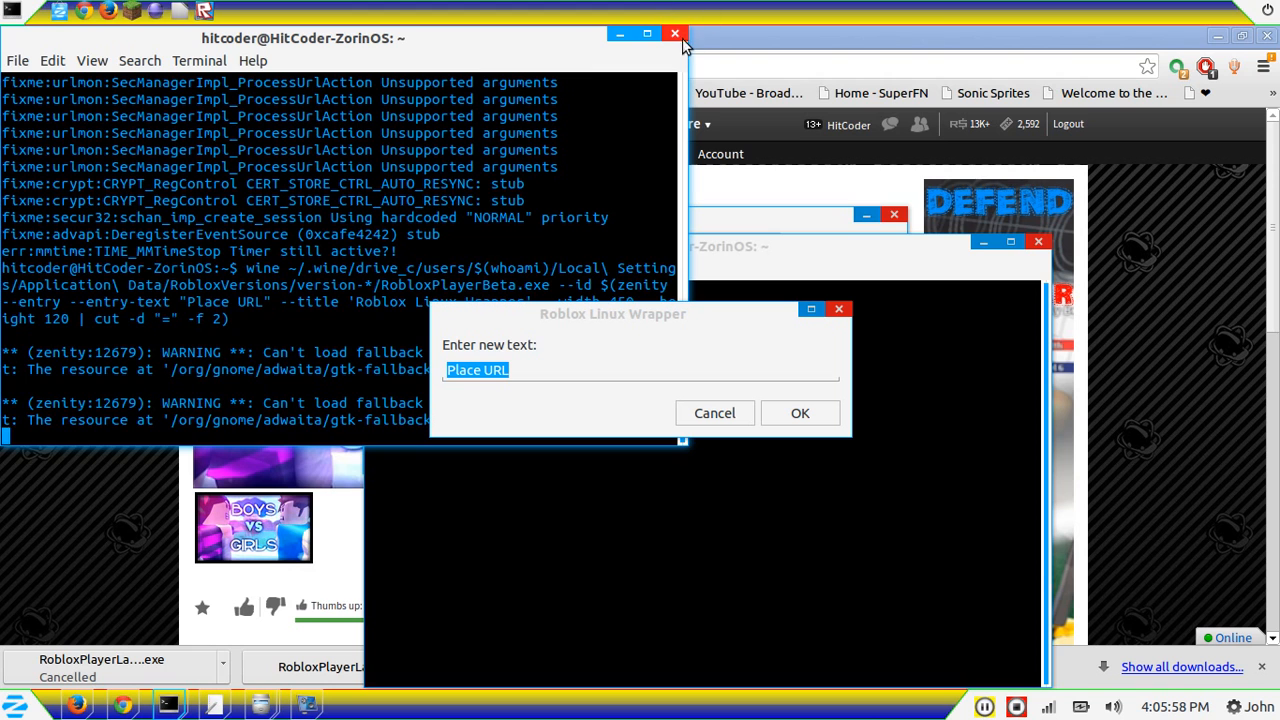
pyautogui.moveTo(1048, 340)
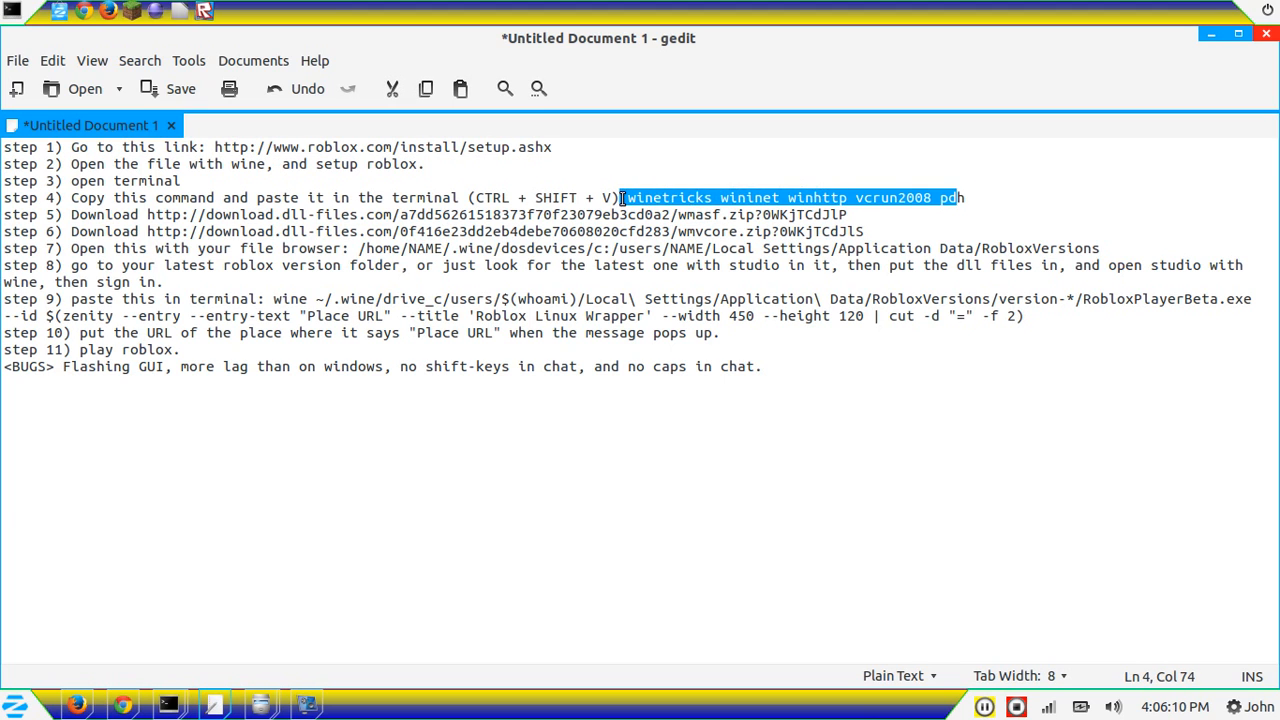
# Mark the two DLL download steps (5 and 6) in the setup notes
pyautogui.moveTo(620, 198); pyautogui.dragTo(864, 232)
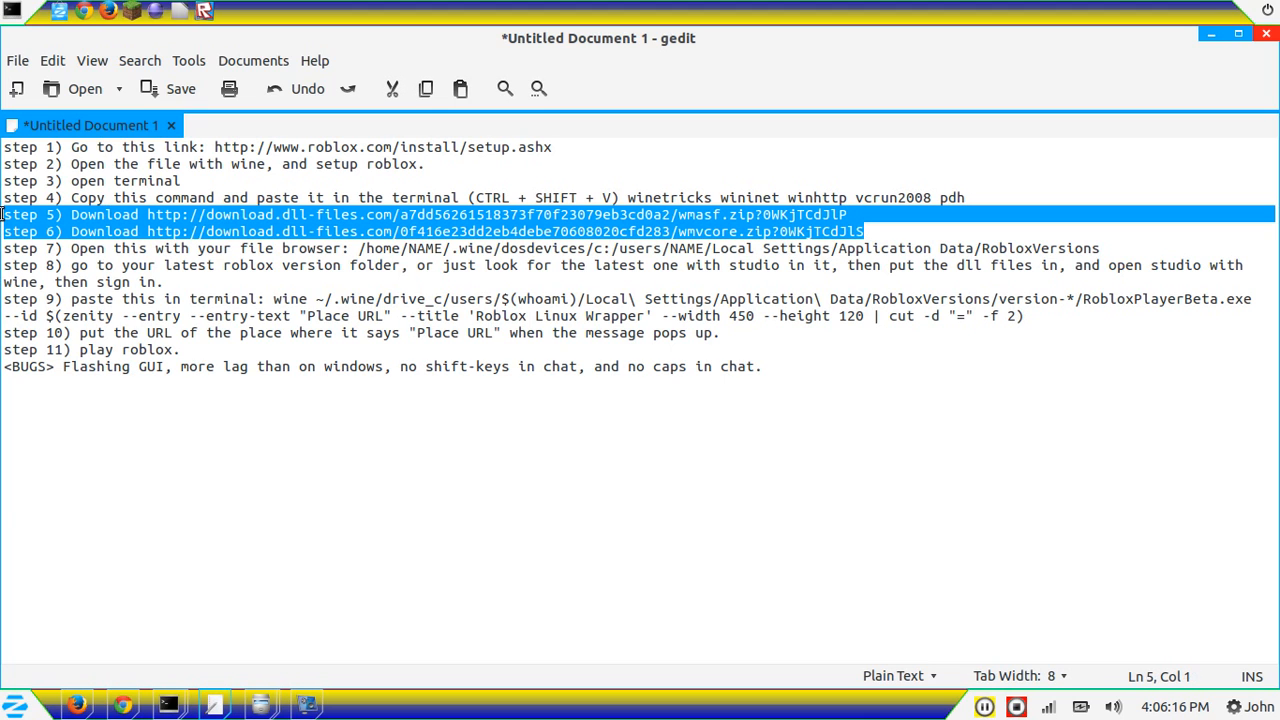
pyautogui.moveTo(1184, 284)
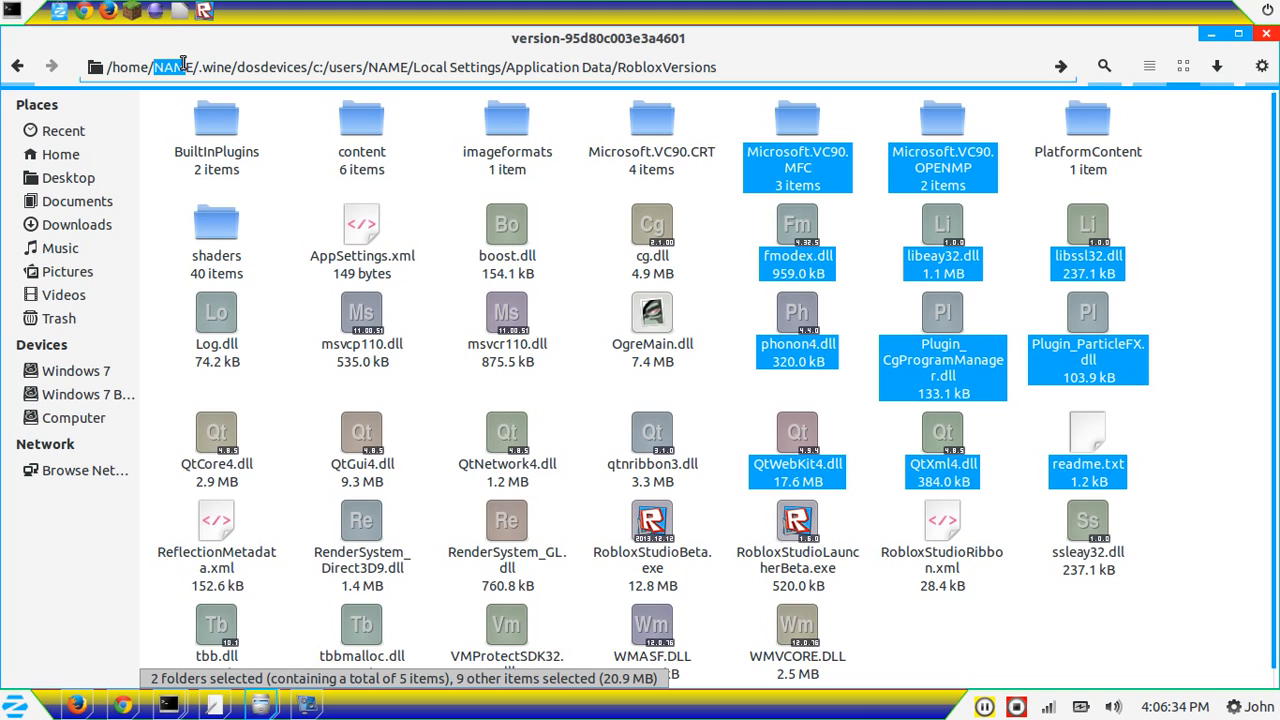
pyautogui.moveTo(528, 58)
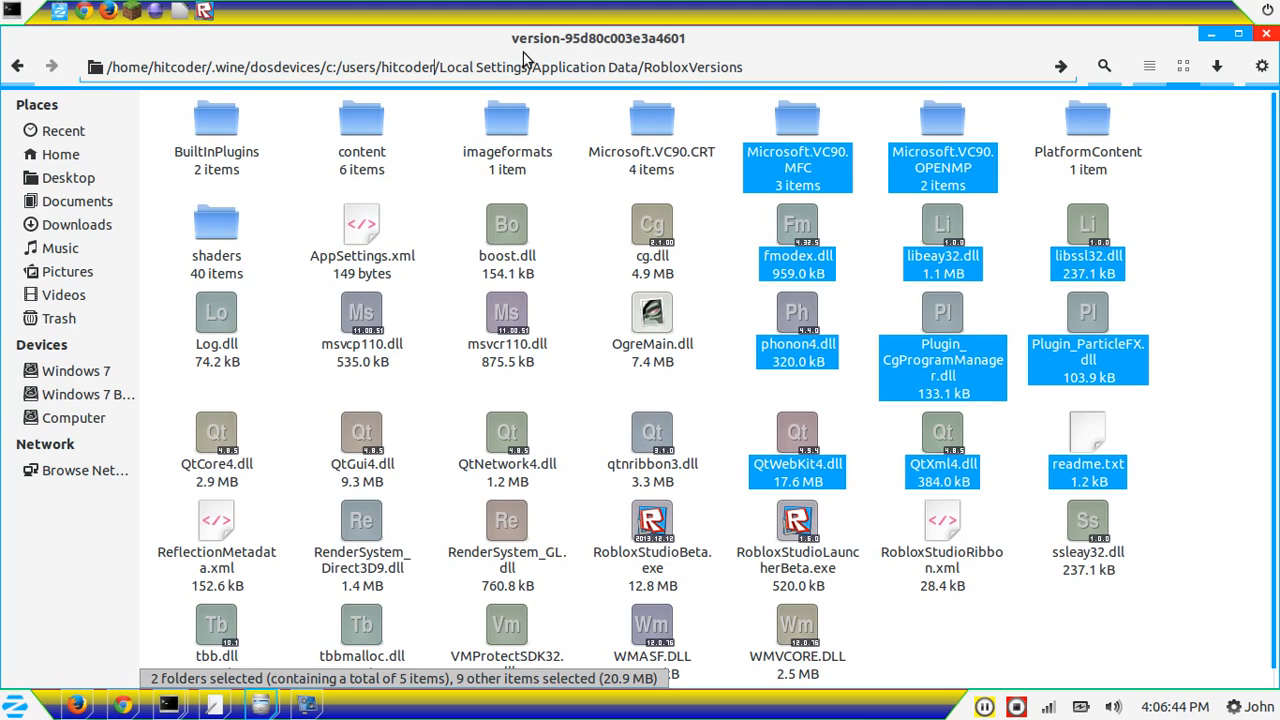
# Go up to RobloxVersions and open the version-95d80c03e3a4601 folder
pyautogui.click(702, 64)
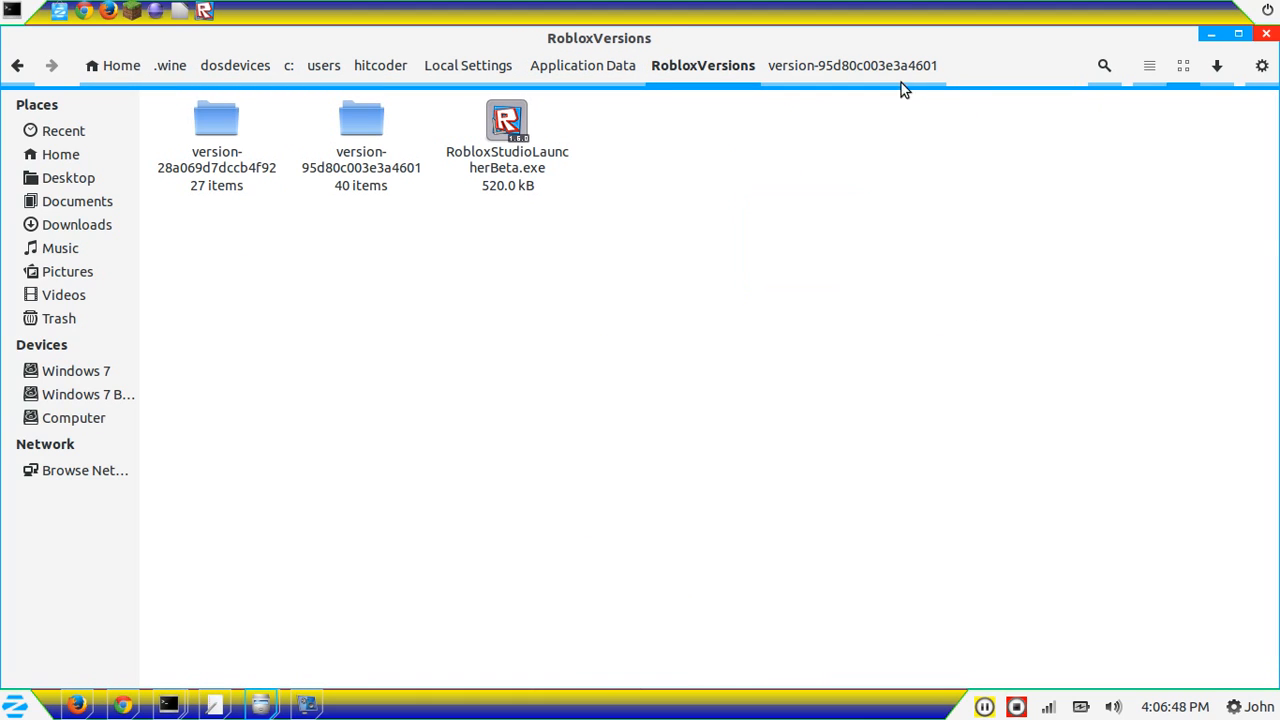
pyautogui.doubleClick(360, 120)
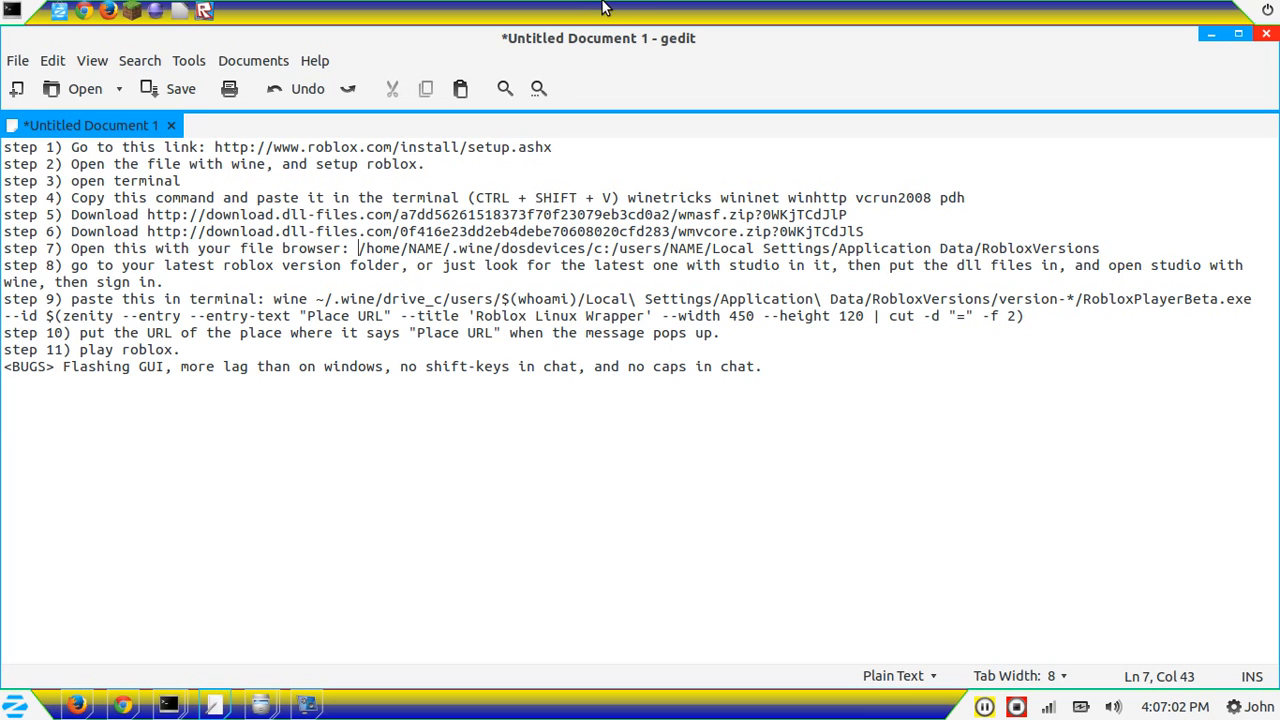
pyautogui.moveTo(454, 276)
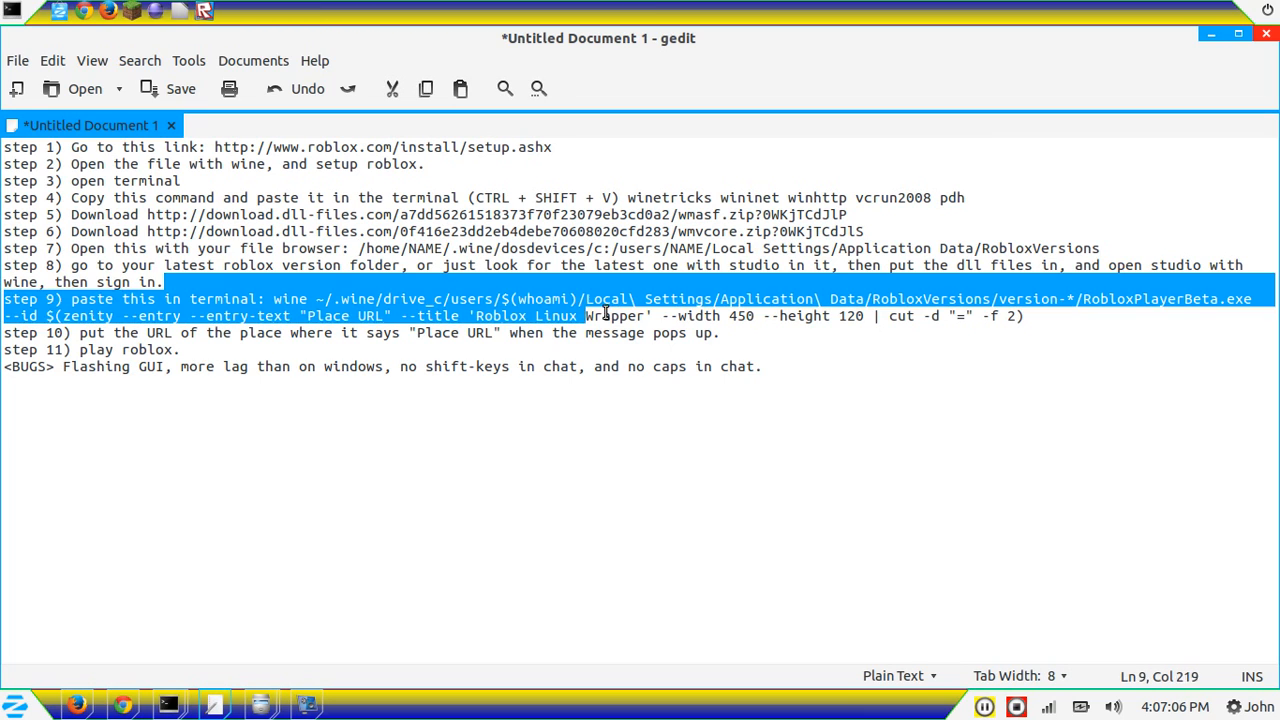
# Mark the wine launch command for RobloxPlayerBeta in step 9
pyautogui.moveTo(584, 316); pyautogui.dragTo(238, 332)
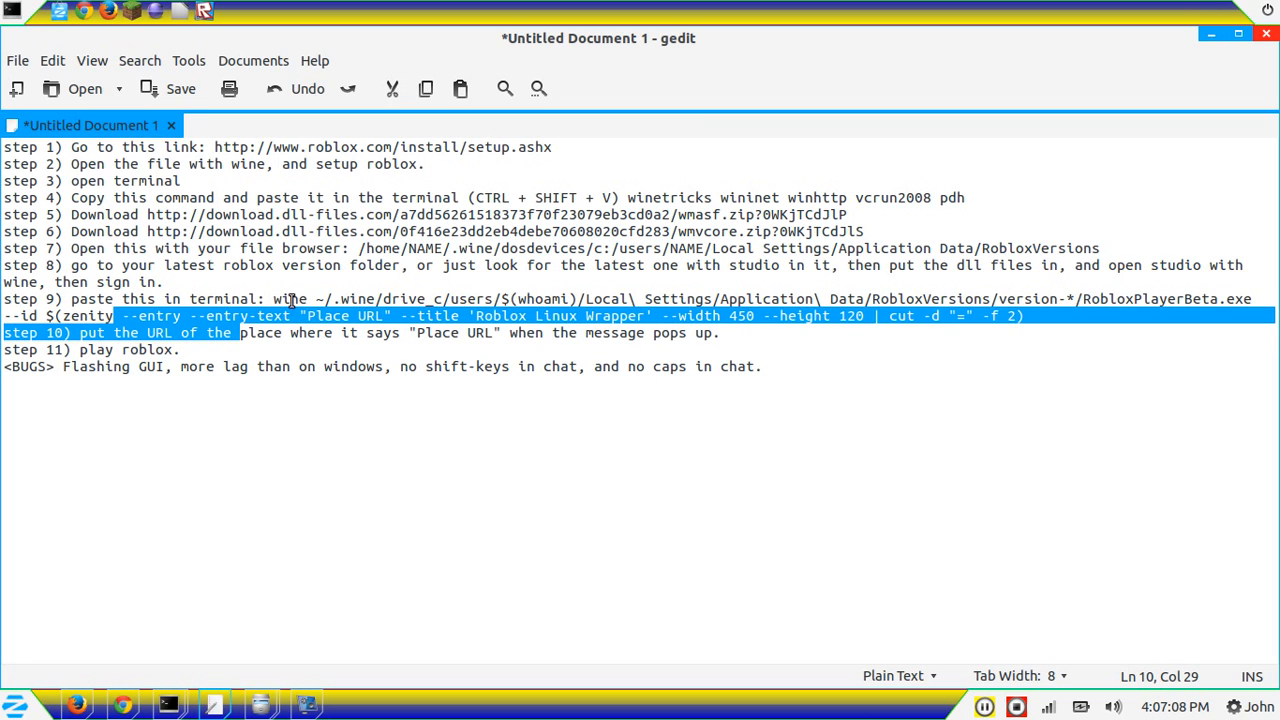
pyautogui.moveTo(122, 706)
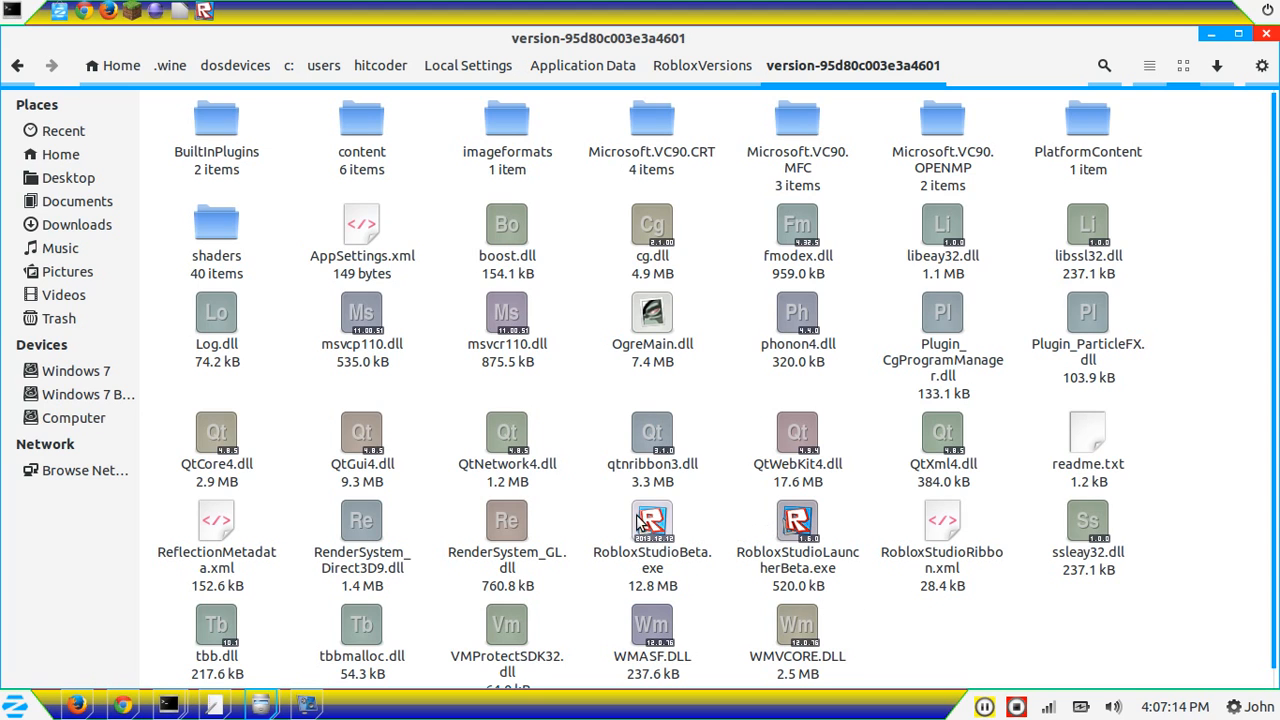
# Run RobloxStudioBeta.exe with the Wine Windows Program Loader
pyautogui.rightClick(652, 520)
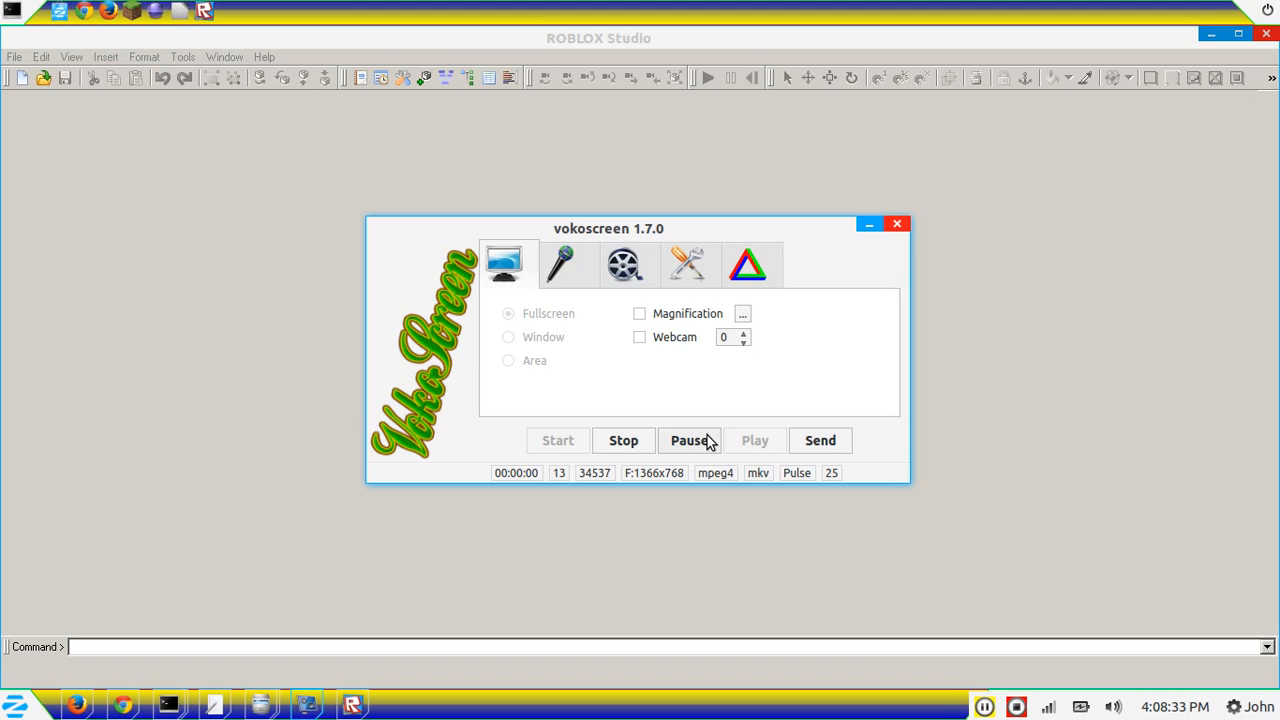
# Bring the Studio window forward with roblox.com/home loaded and log out of the account
pyautogui.click(896, 224)
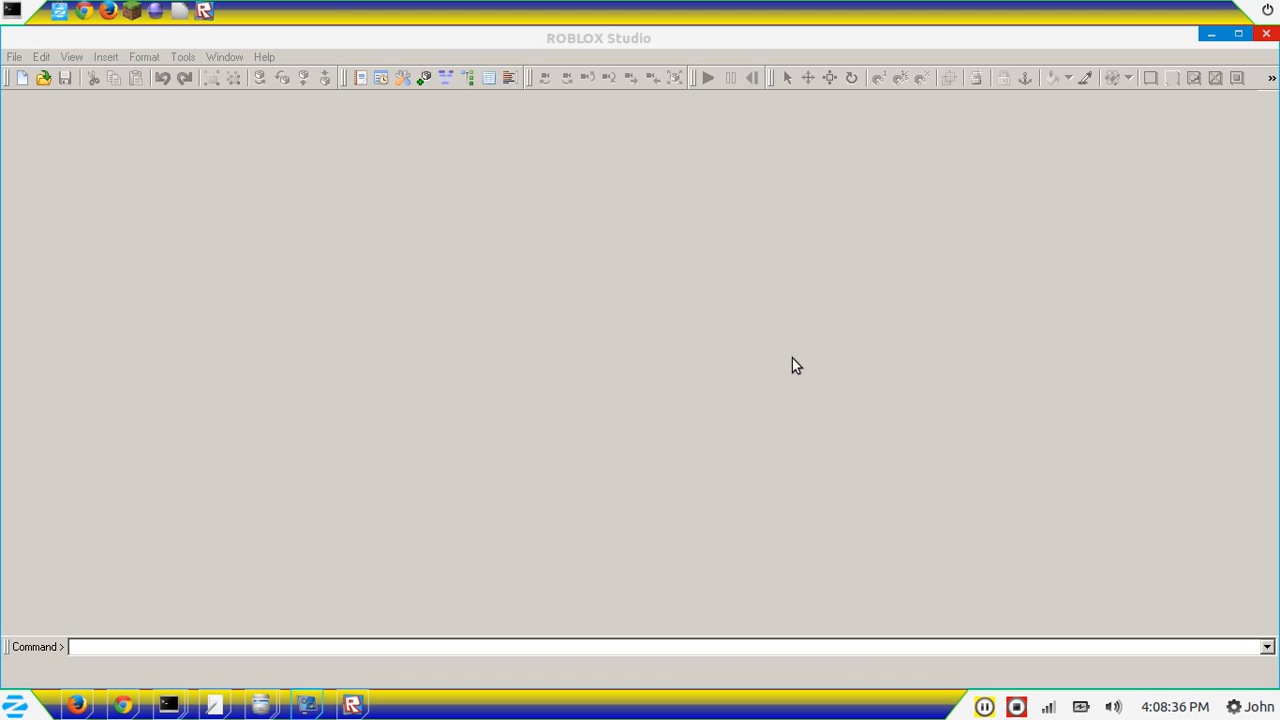
pyautogui.moveTo(4, 52)
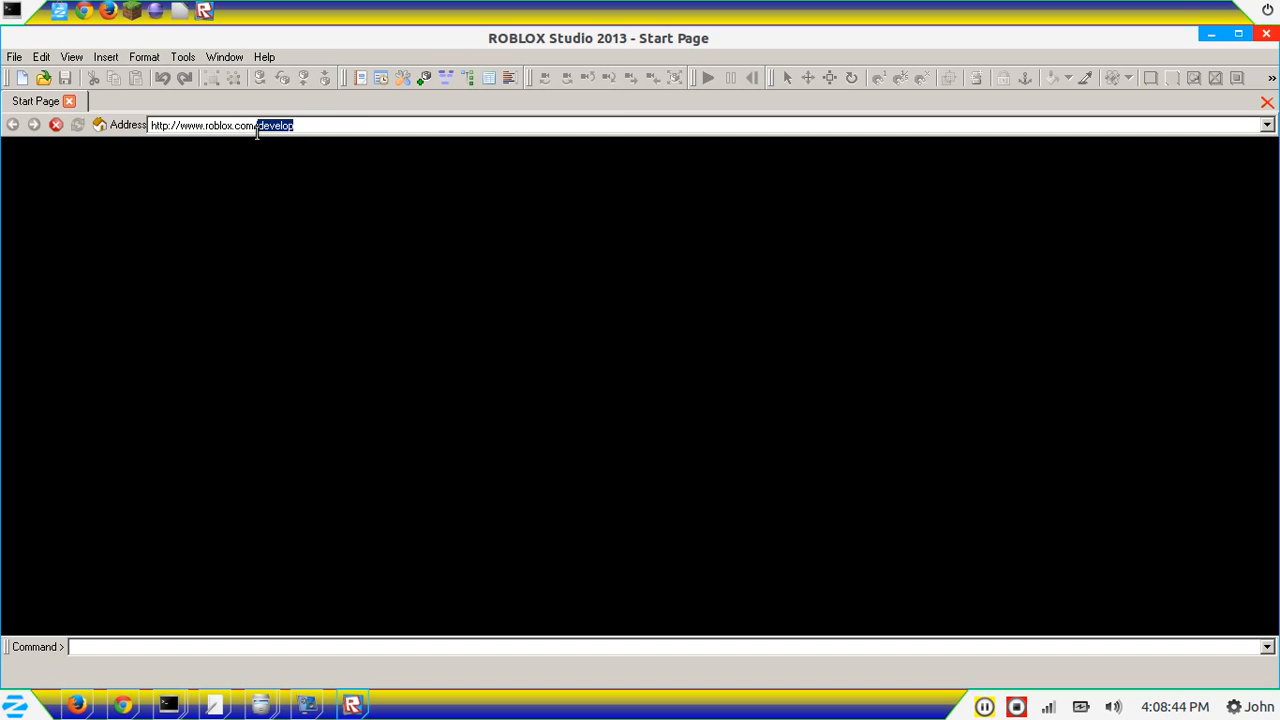
pyautogui.moveTo(420, 144)
pyautogui.write('hom')
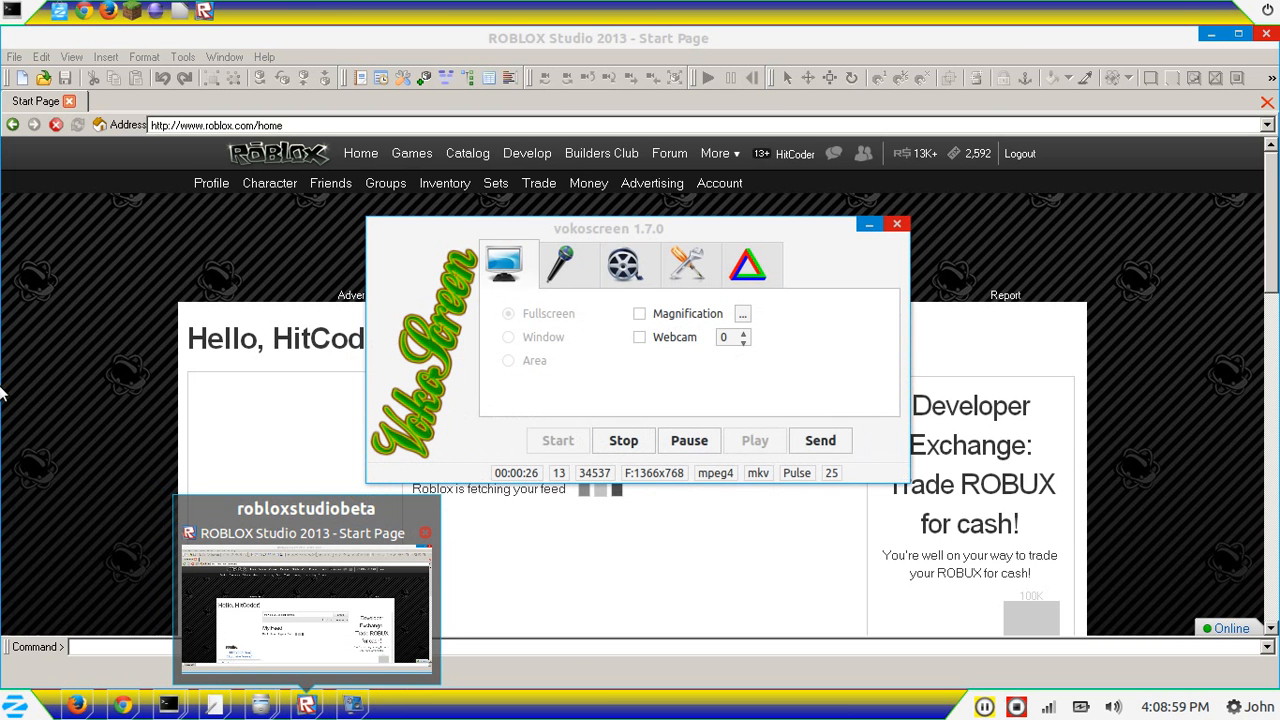
pyautogui.click(896, 224)
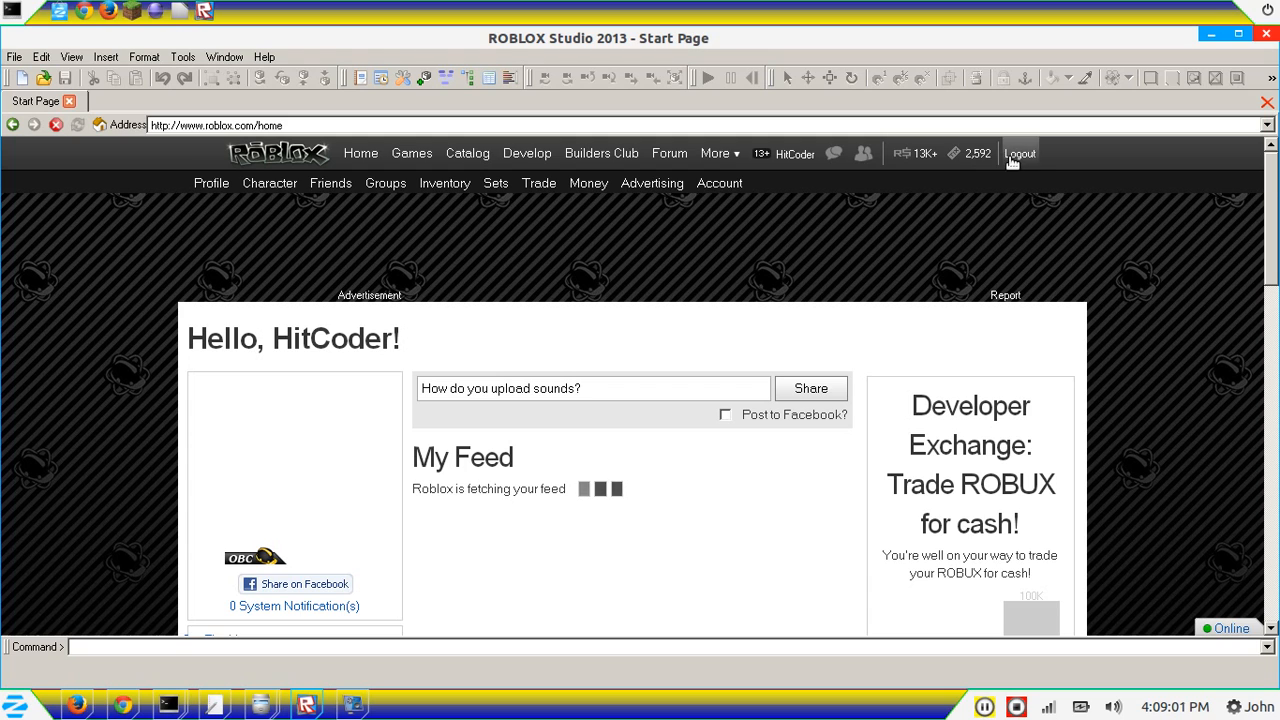
pyautogui.click(1020, 152)
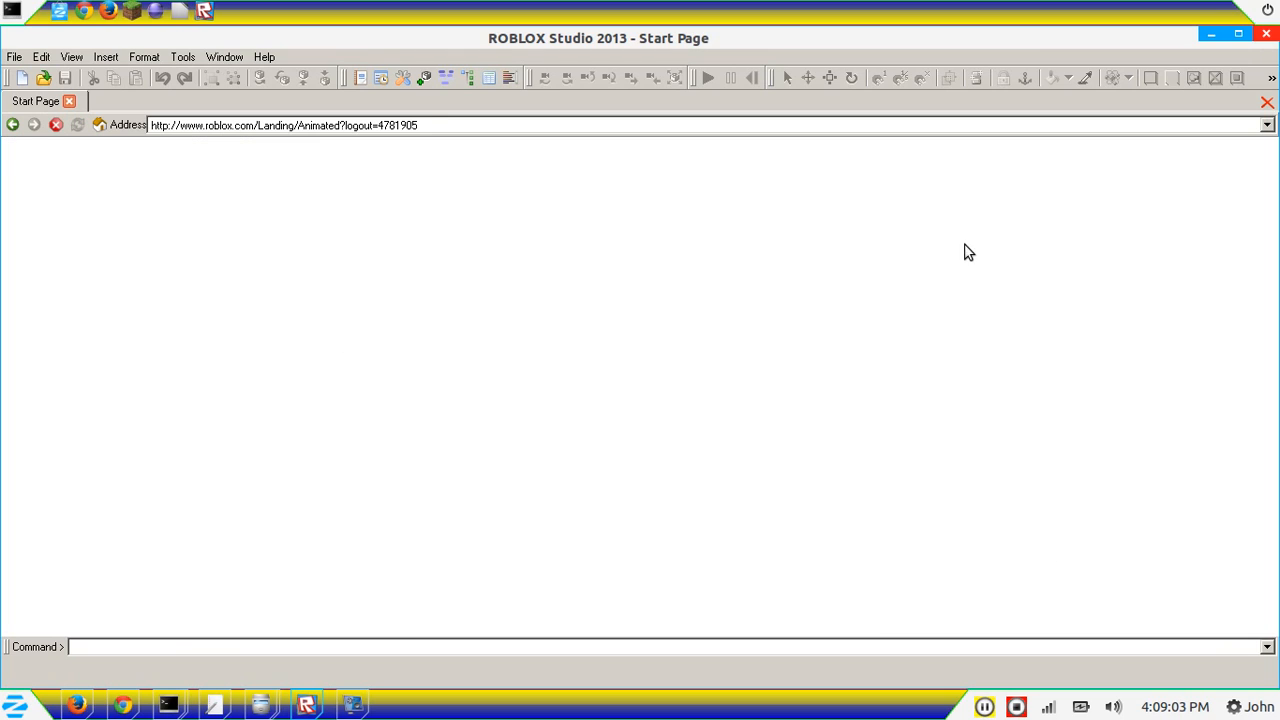
pyautogui.moveTo(476, 276)
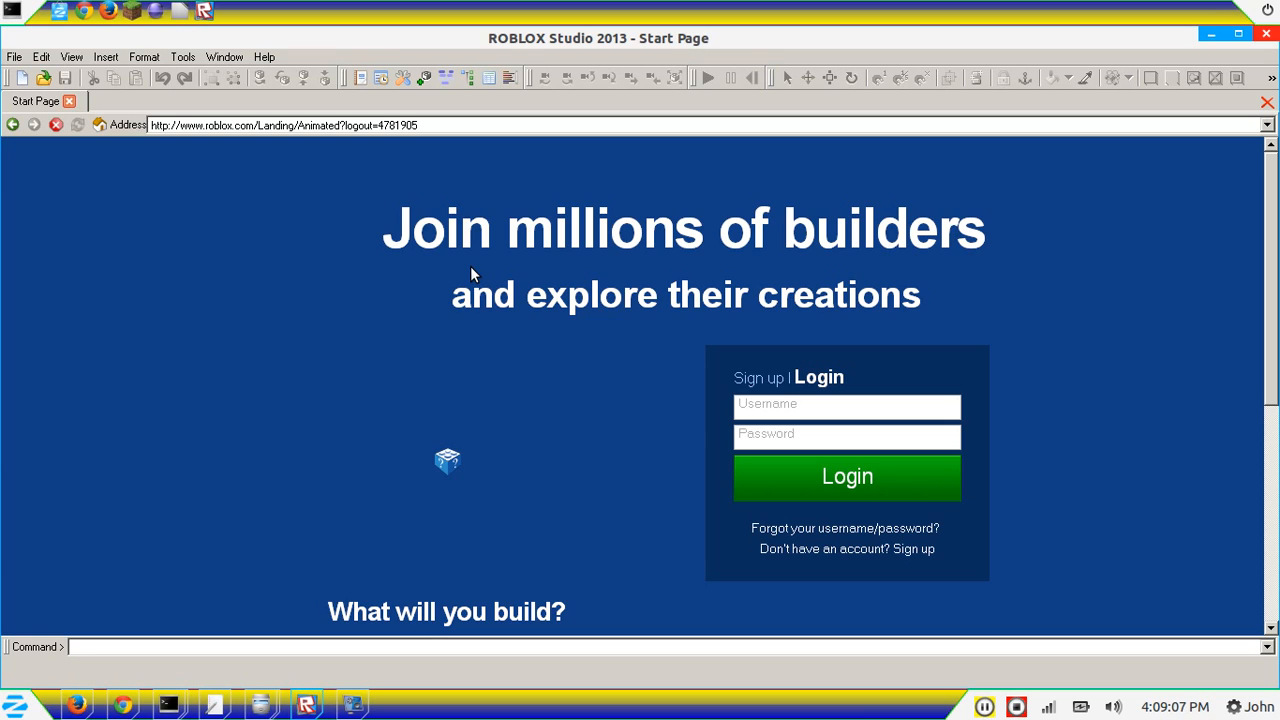
pyautogui.moveTo(852, 392)
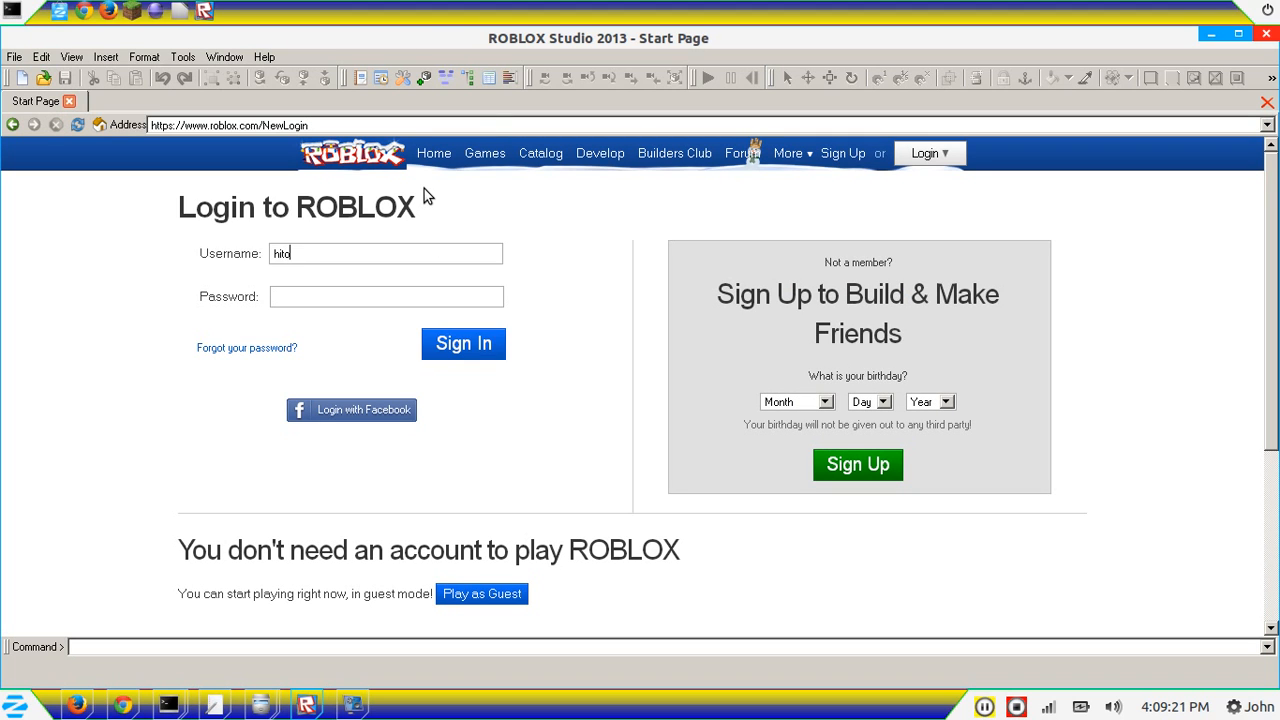
# Enter the credentials on the Login to ROBLOX page and sign in
pyautogui.write('coder')
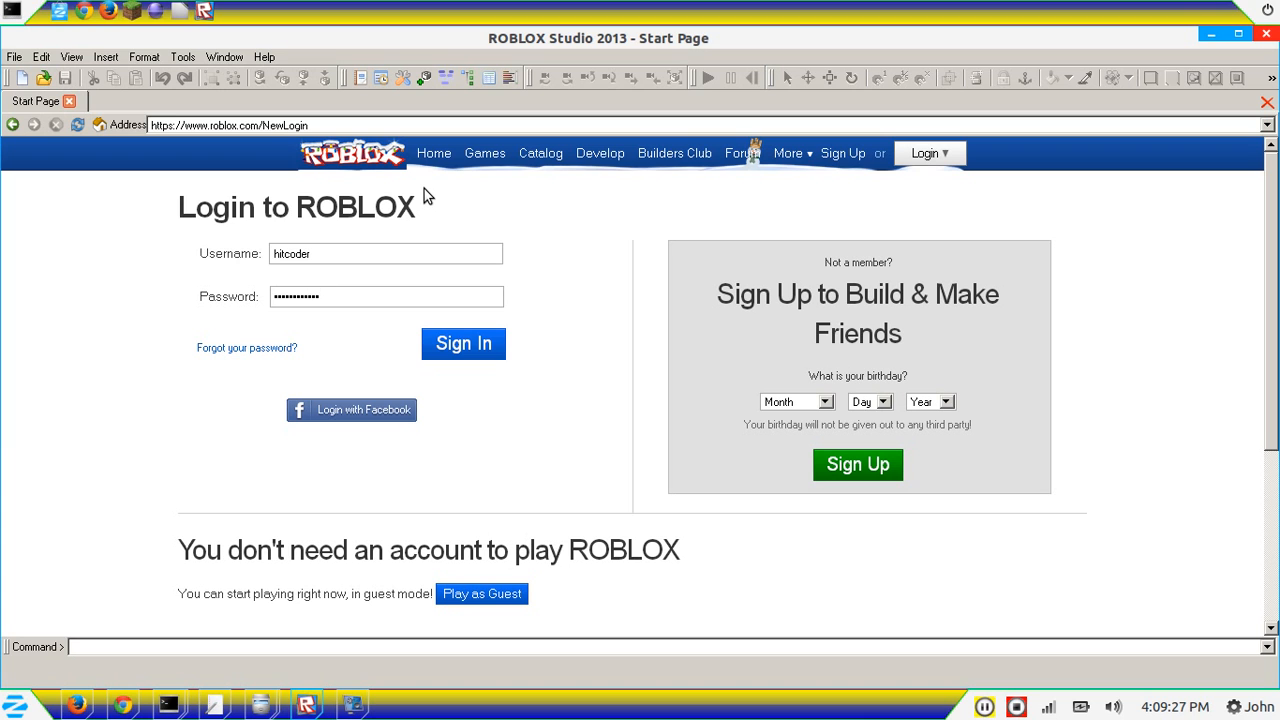
pyautogui.click(464, 344)
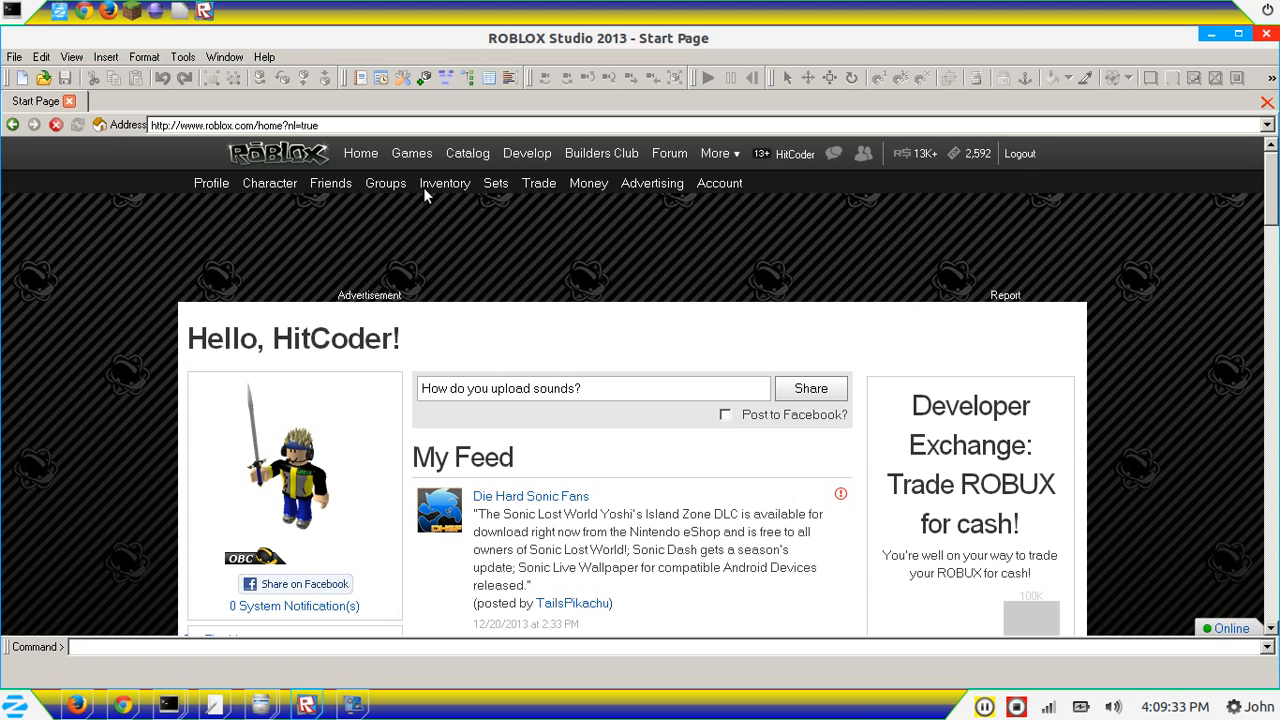
pyautogui.scroll(-3)
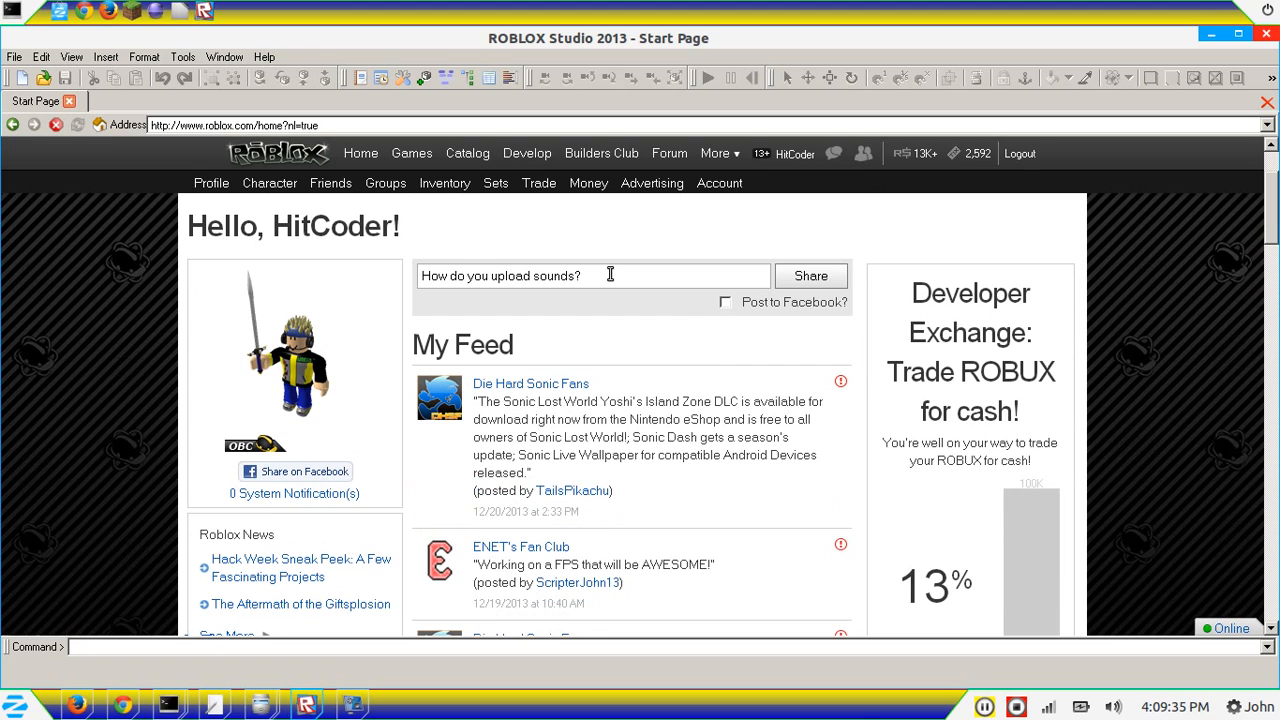
pyautogui.moveTo(652, 432)
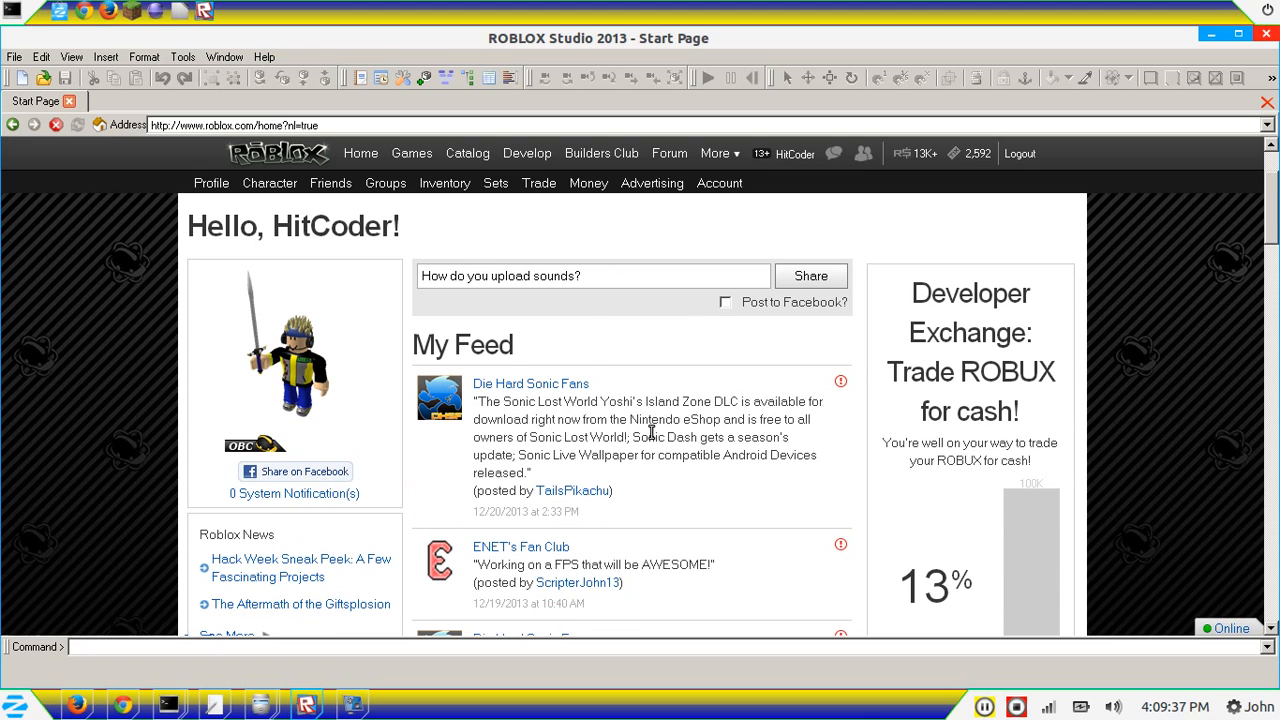
pyautogui.scroll(-3)
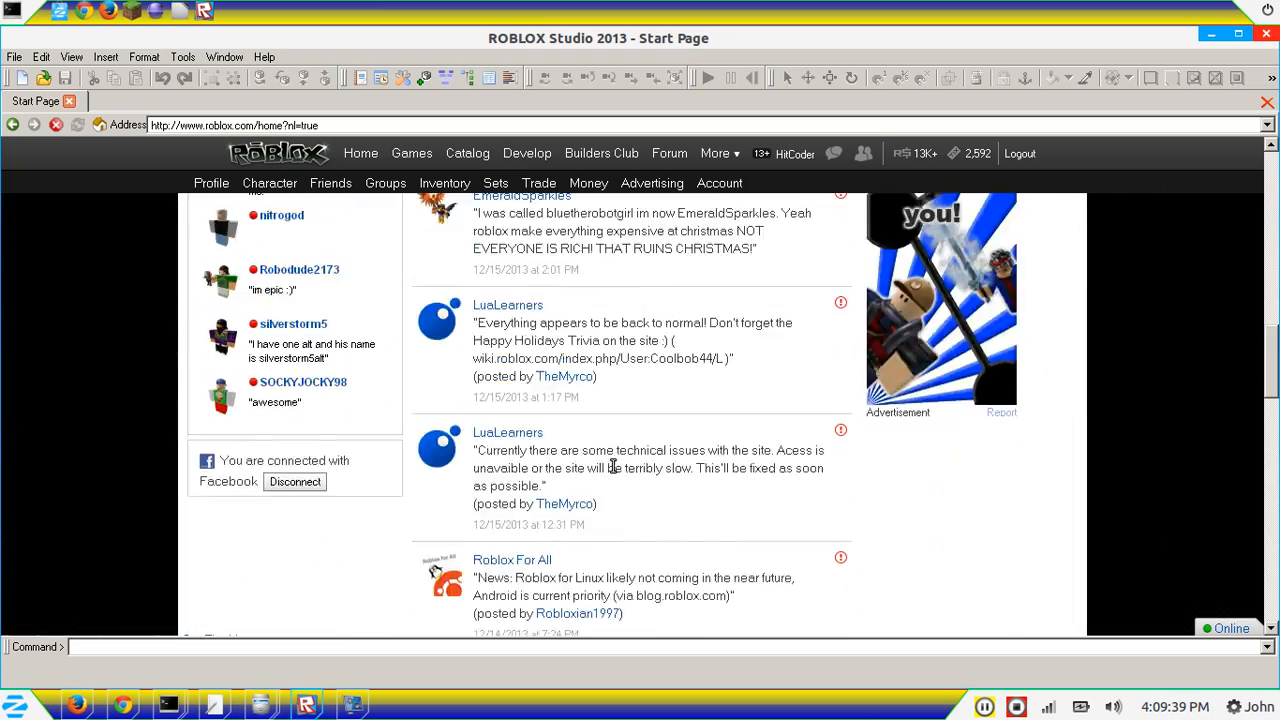
pyautogui.scroll(3)
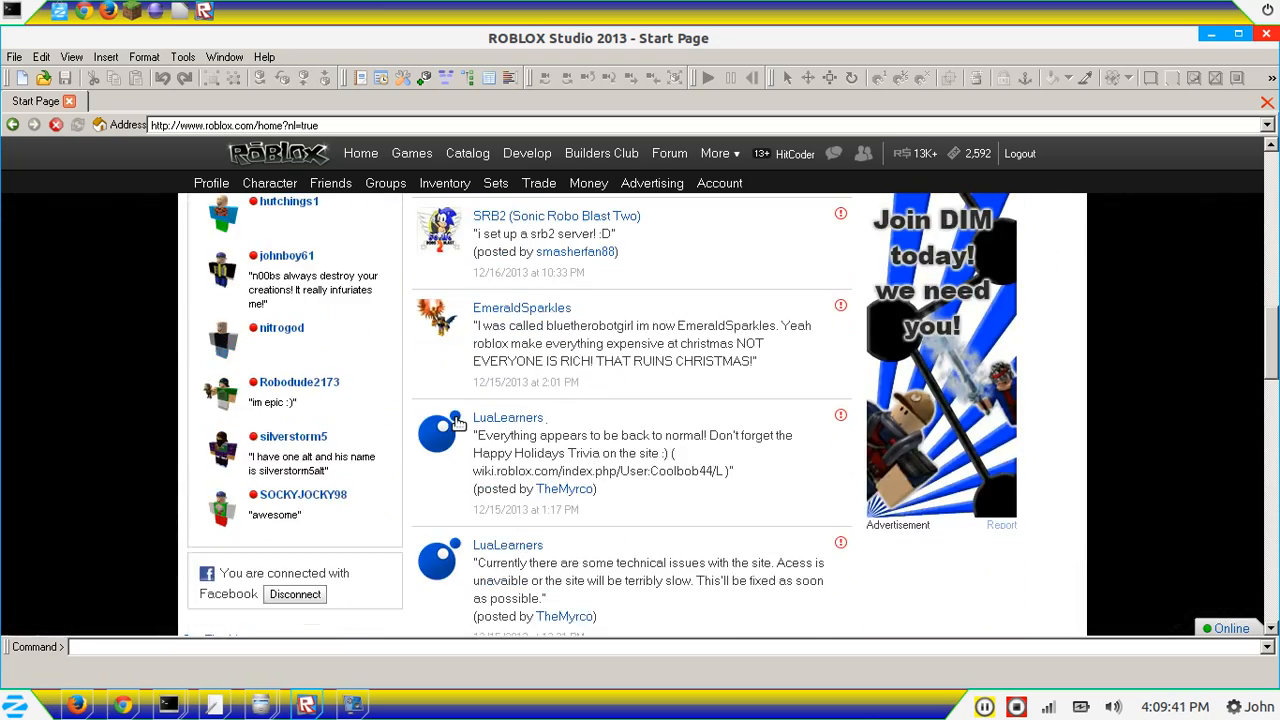
pyautogui.scroll(3)
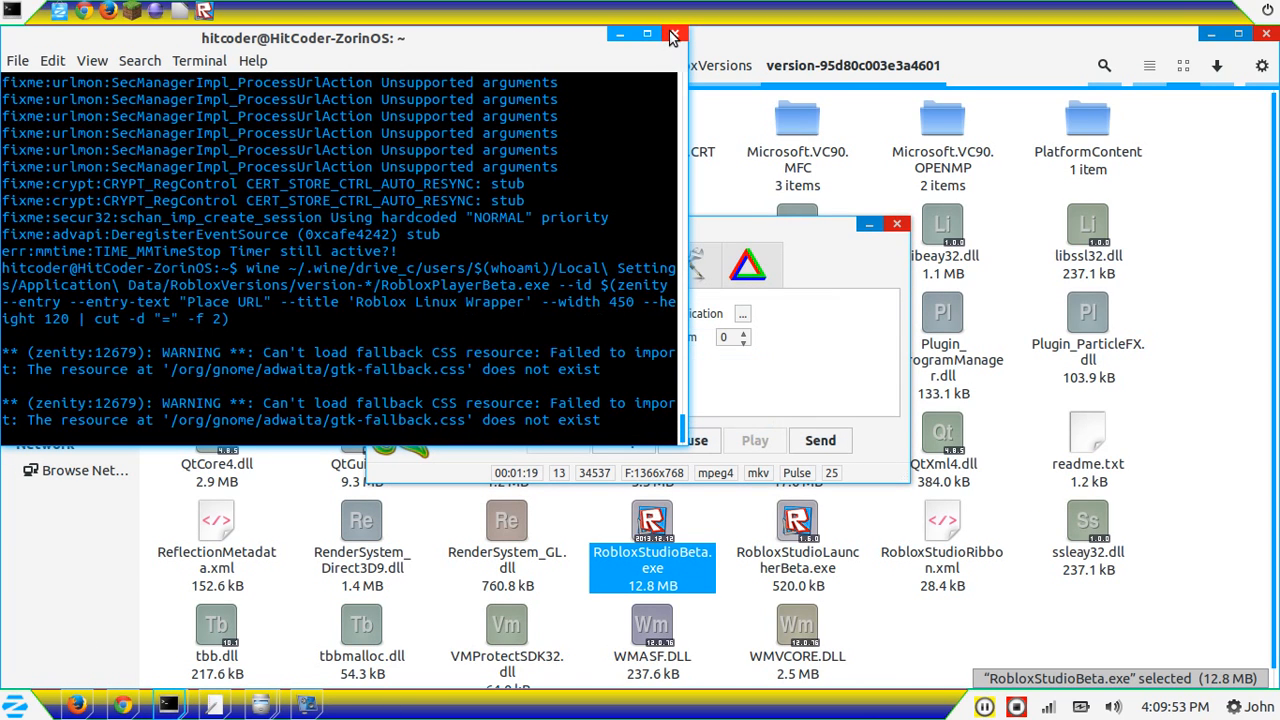
# Close the terminal that ran wine RobloxPlayerBeta.exe
pyautogui.click(674, 36)
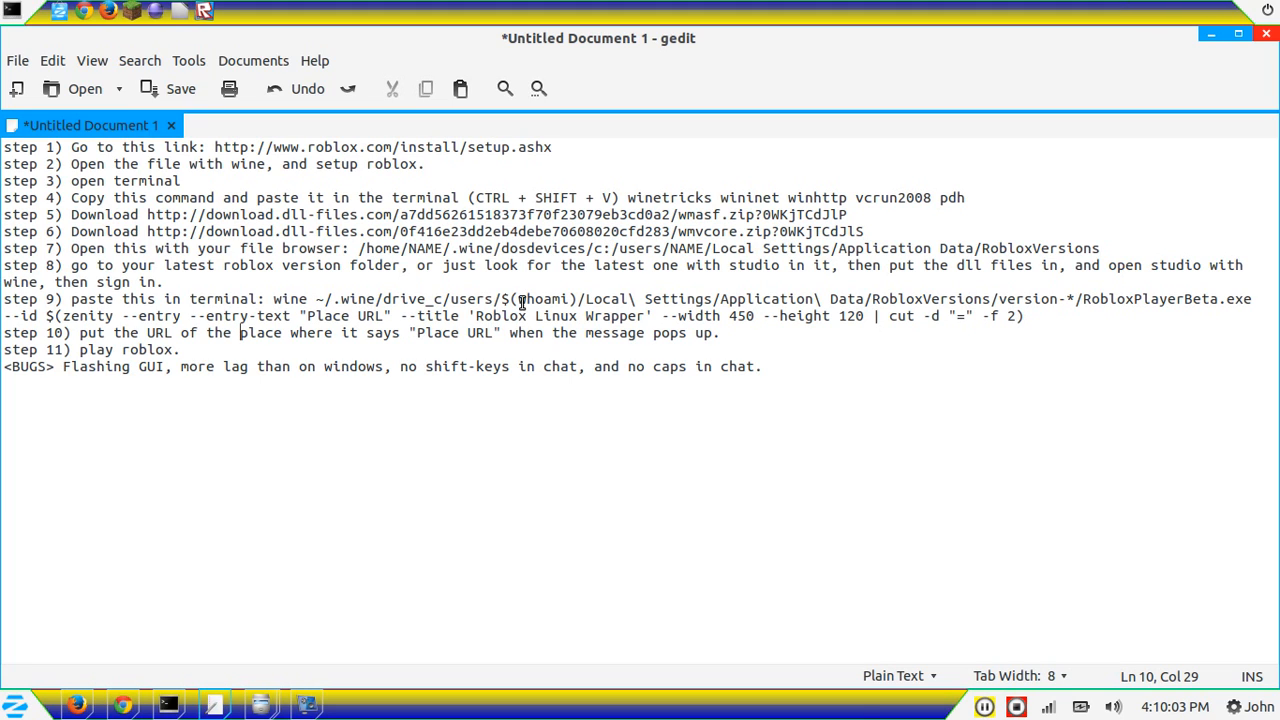
pyautogui.moveTo(266, 344)
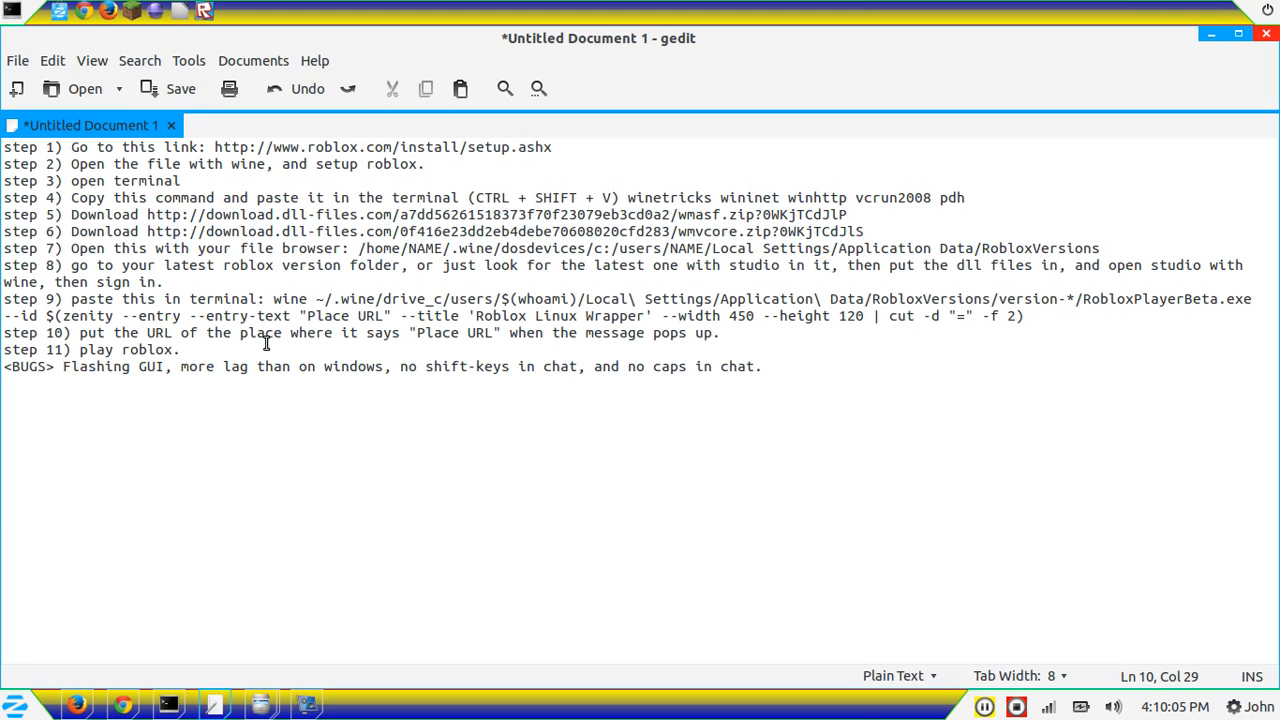
pyautogui.moveTo(876, 350)
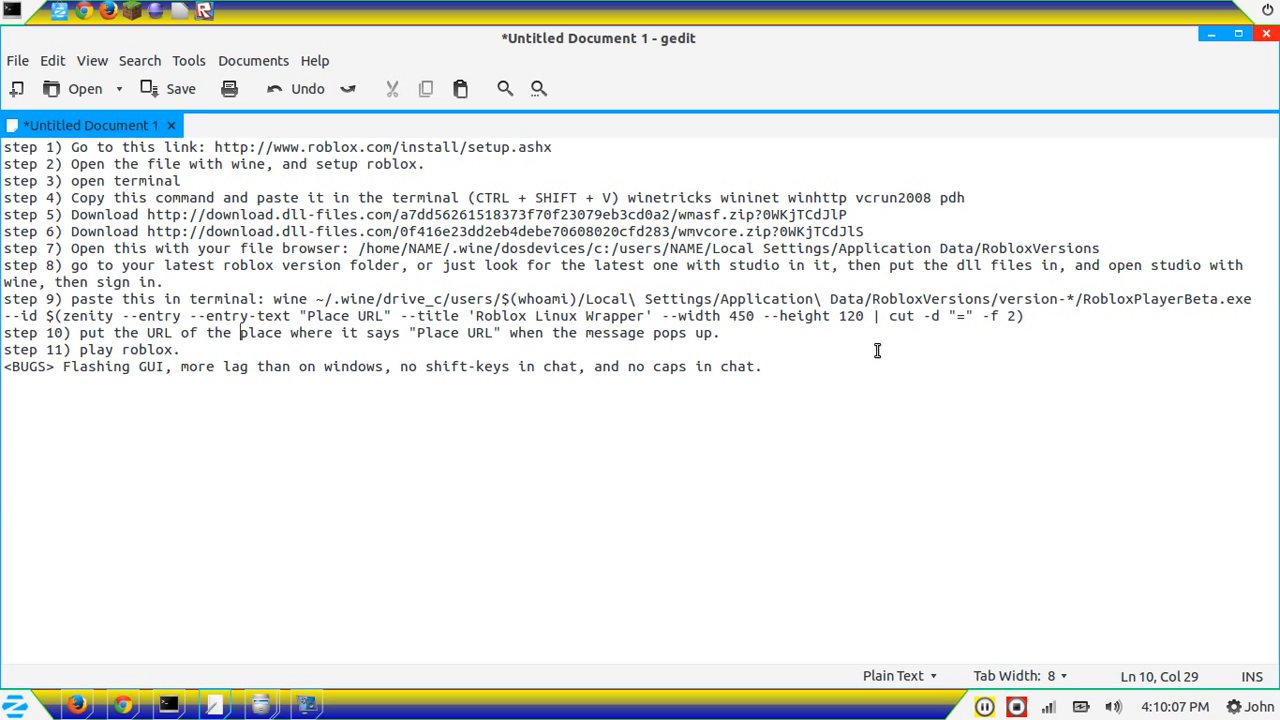
# Select the whole step 9 Wine launch command, then switch to the web browser
pyautogui.click(272, 300)
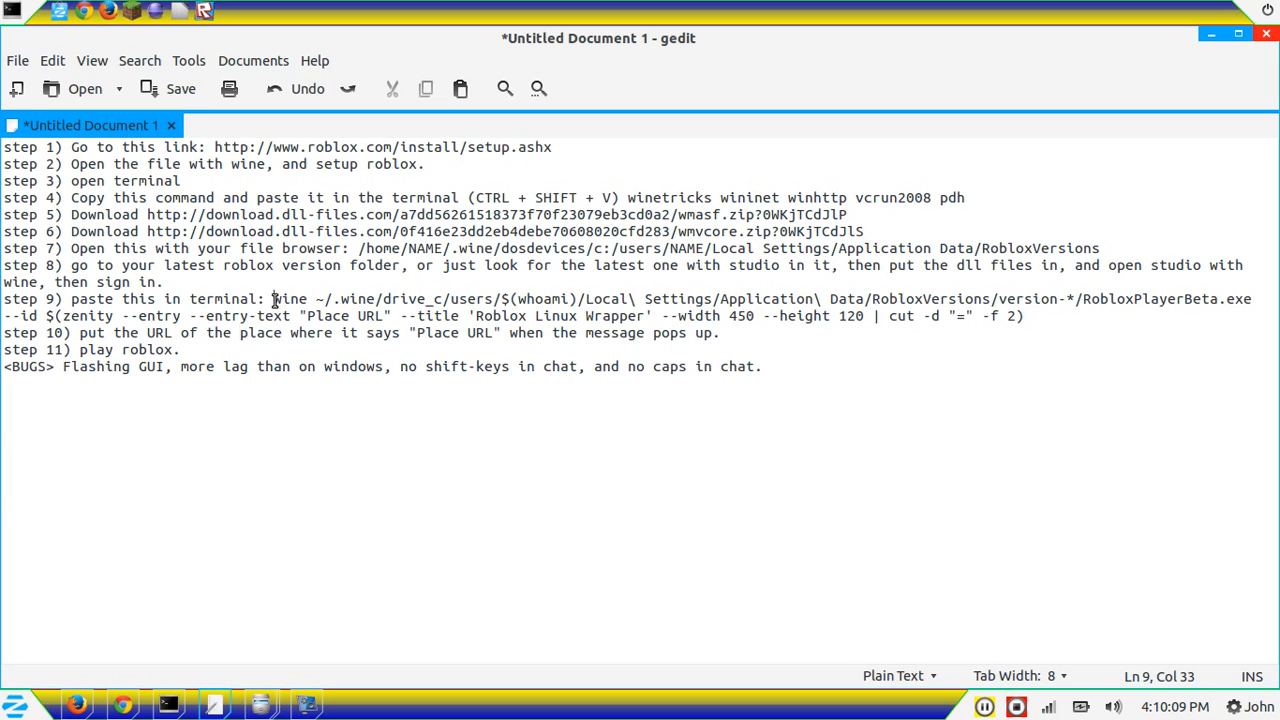
pyautogui.moveTo(272, 300); pyautogui.dragTo(1024, 316)
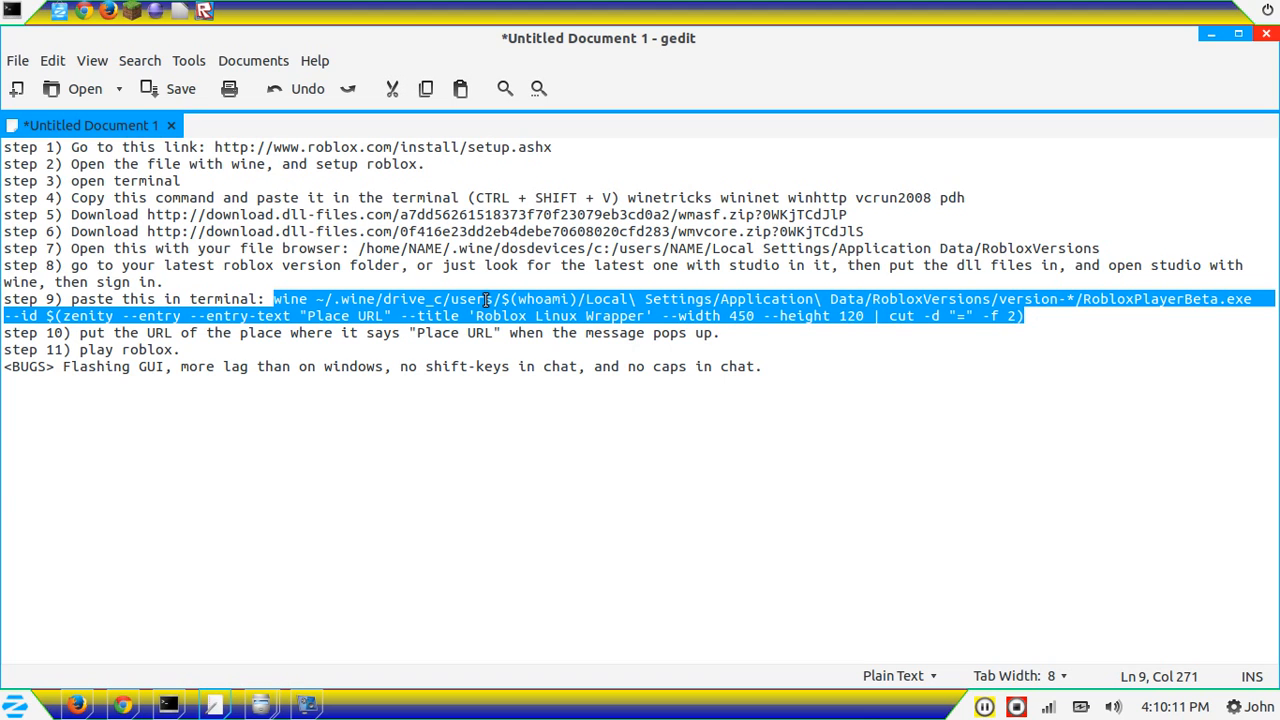
pyautogui.moveTo(204, 700)
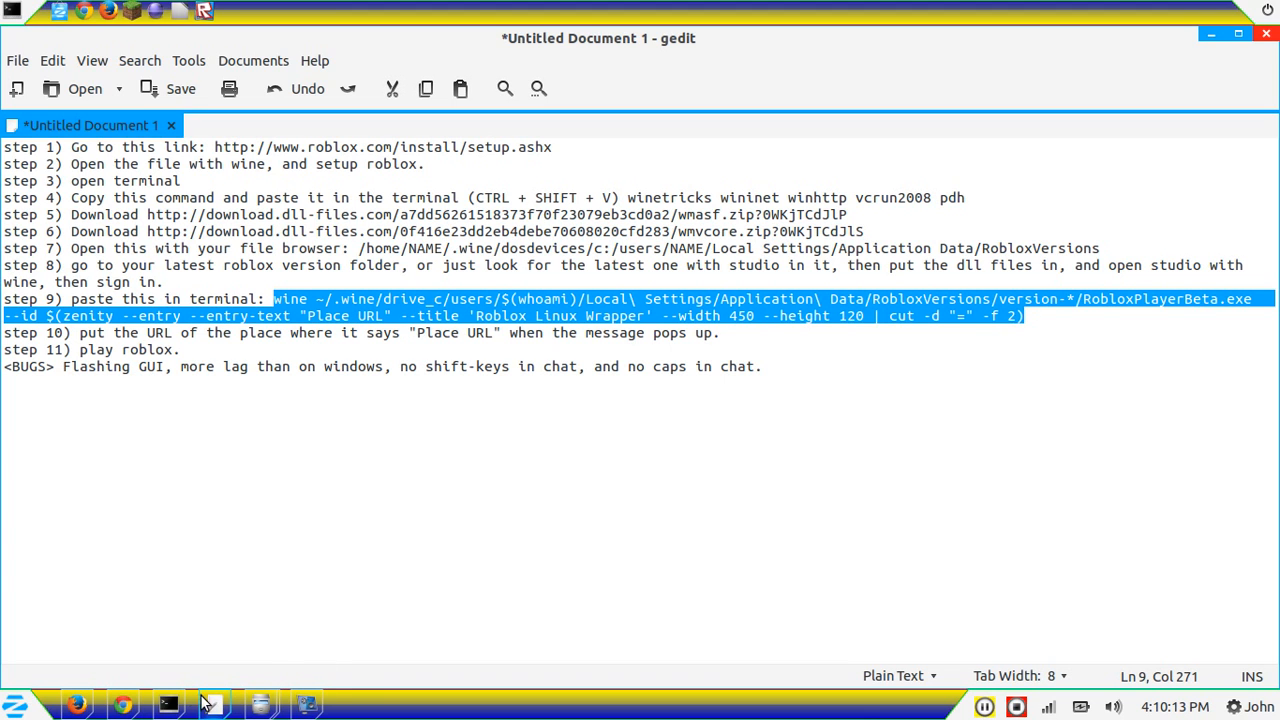
pyautogui.click(168, 704)
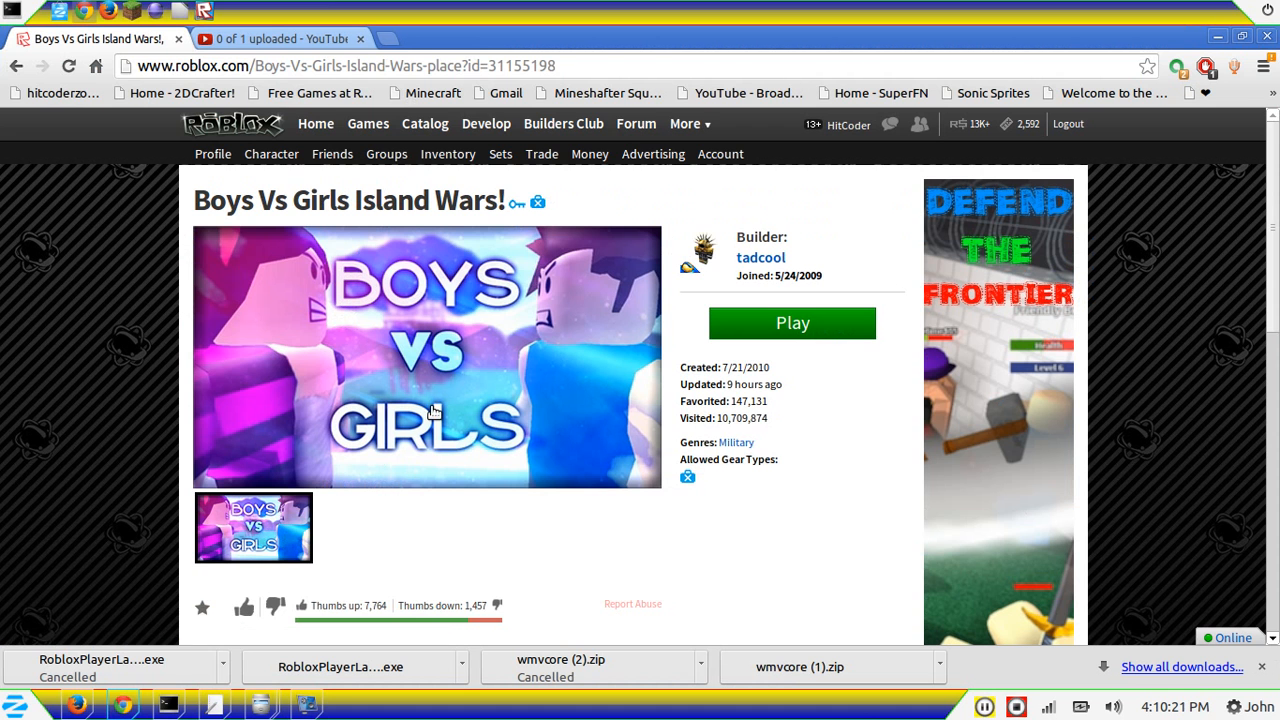
# Go from the Games listing to the Develop page showing My Creations
pyautogui.click(368, 124)
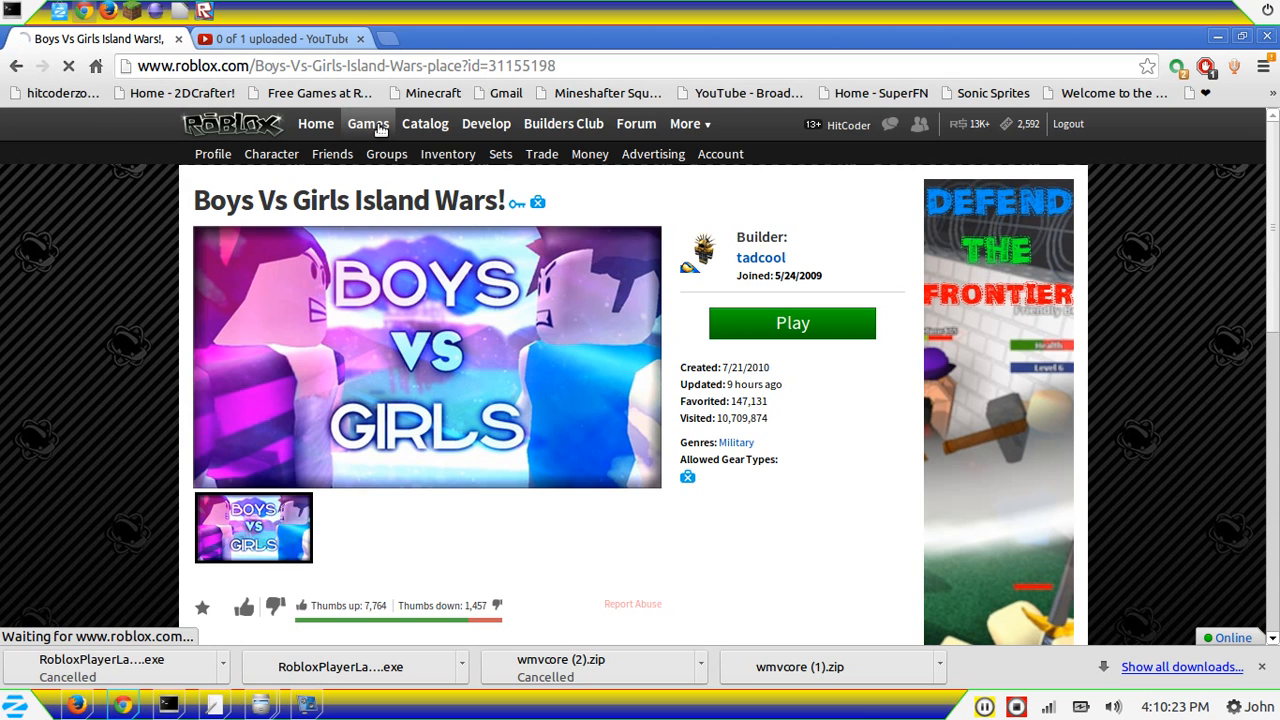
pyautogui.moveTo(486, 124)
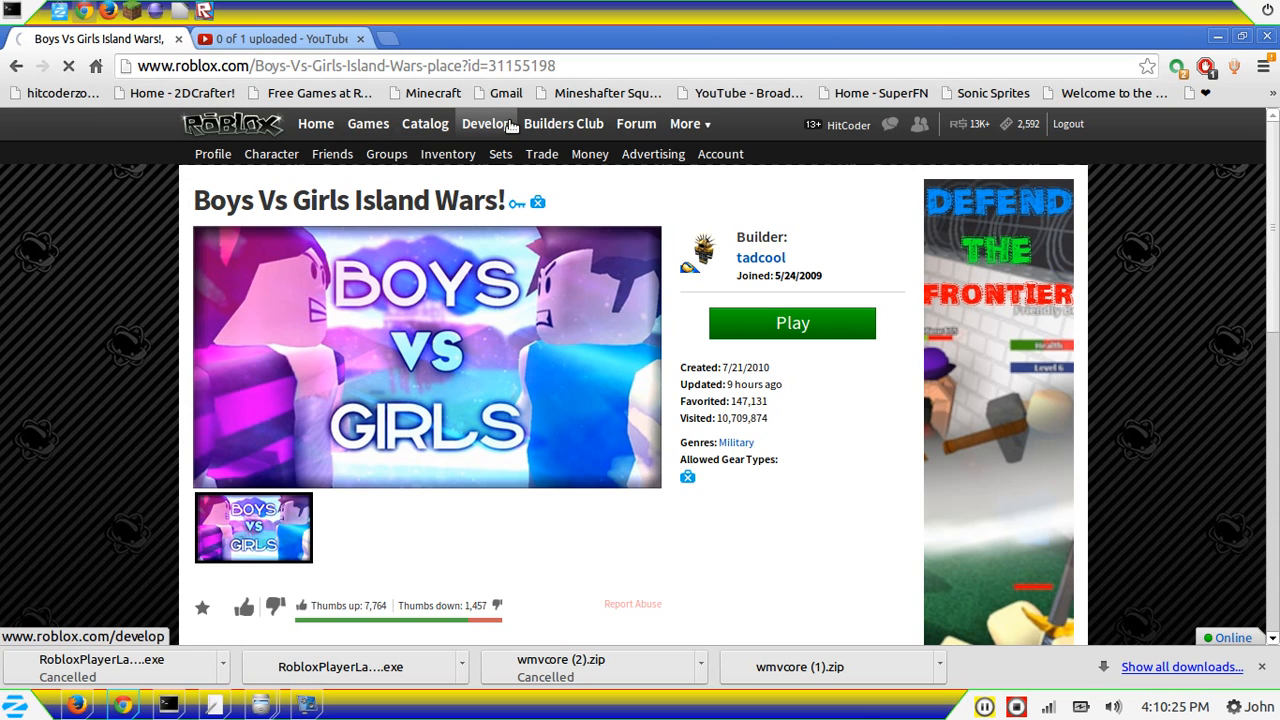
pyautogui.click(368, 124)
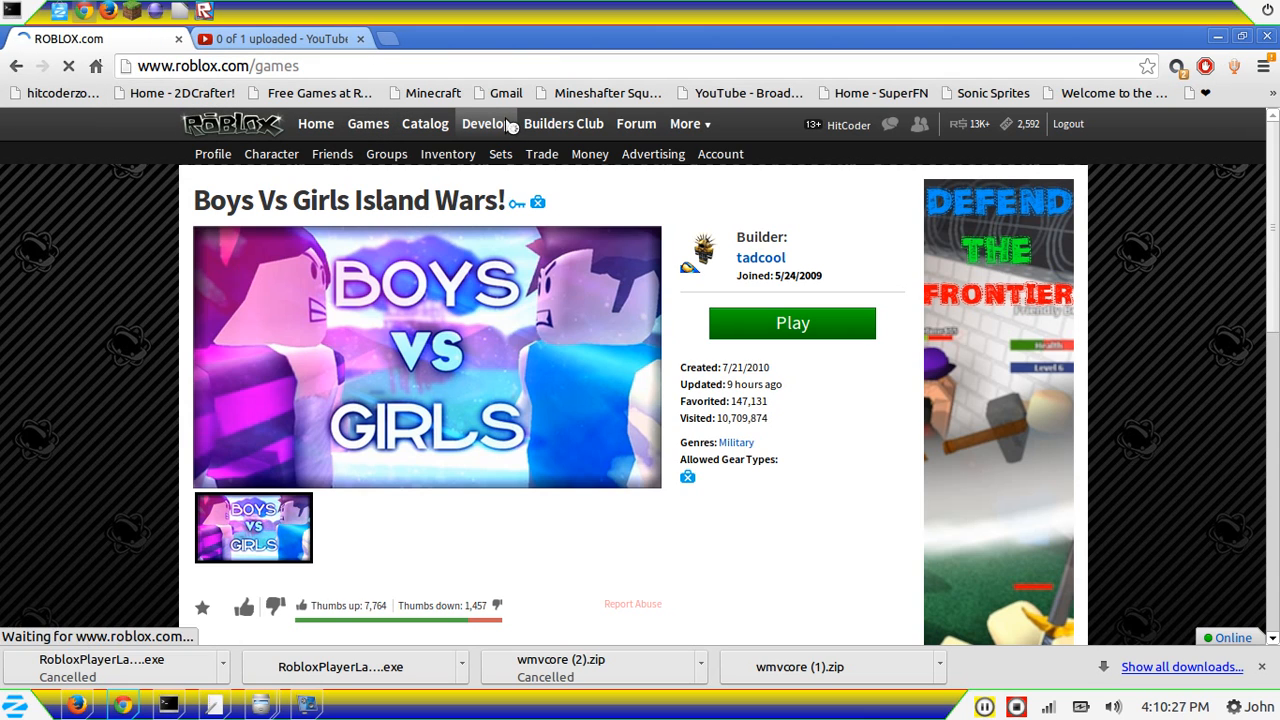
pyautogui.click(368, 124)
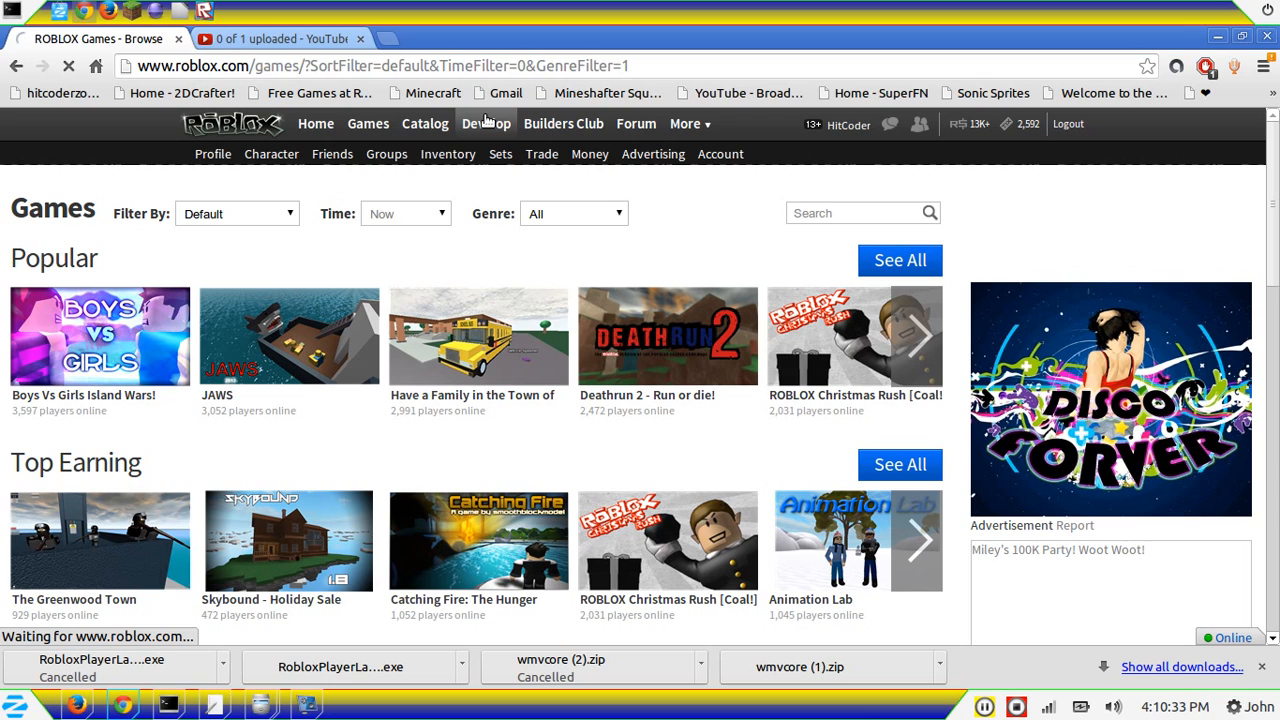
pyautogui.click(488, 124)
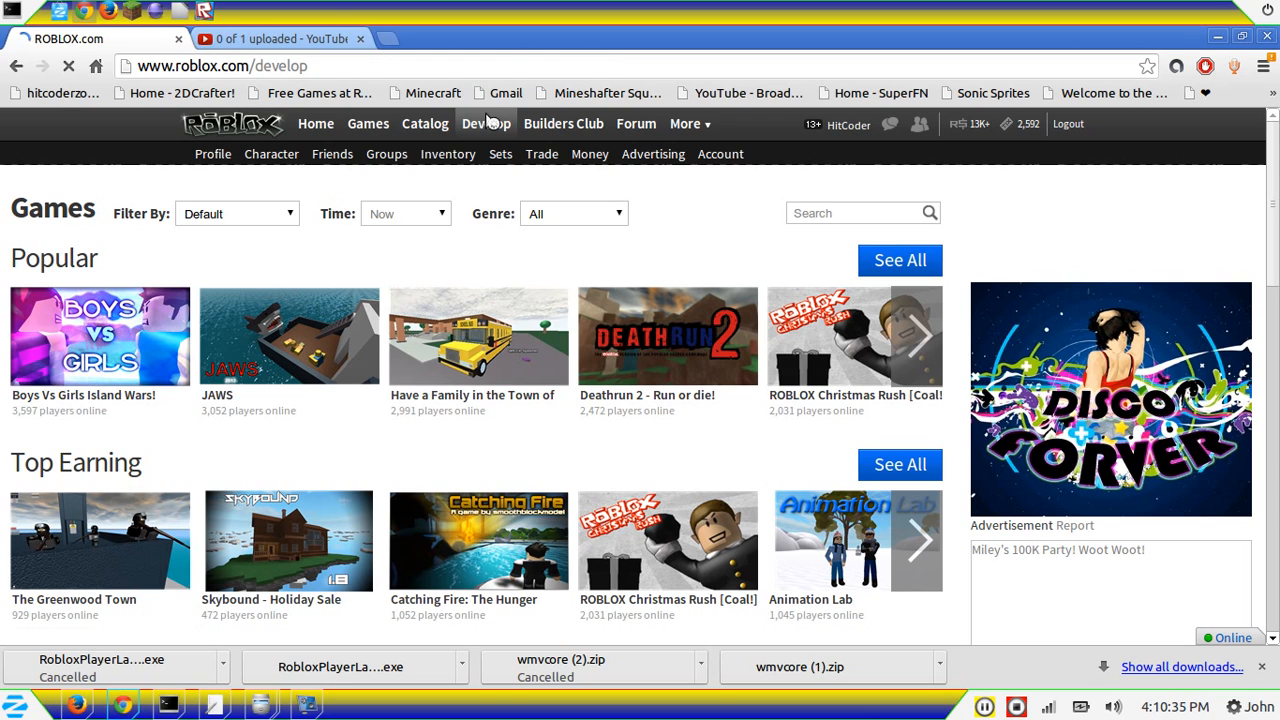
pyautogui.click(486, 124)
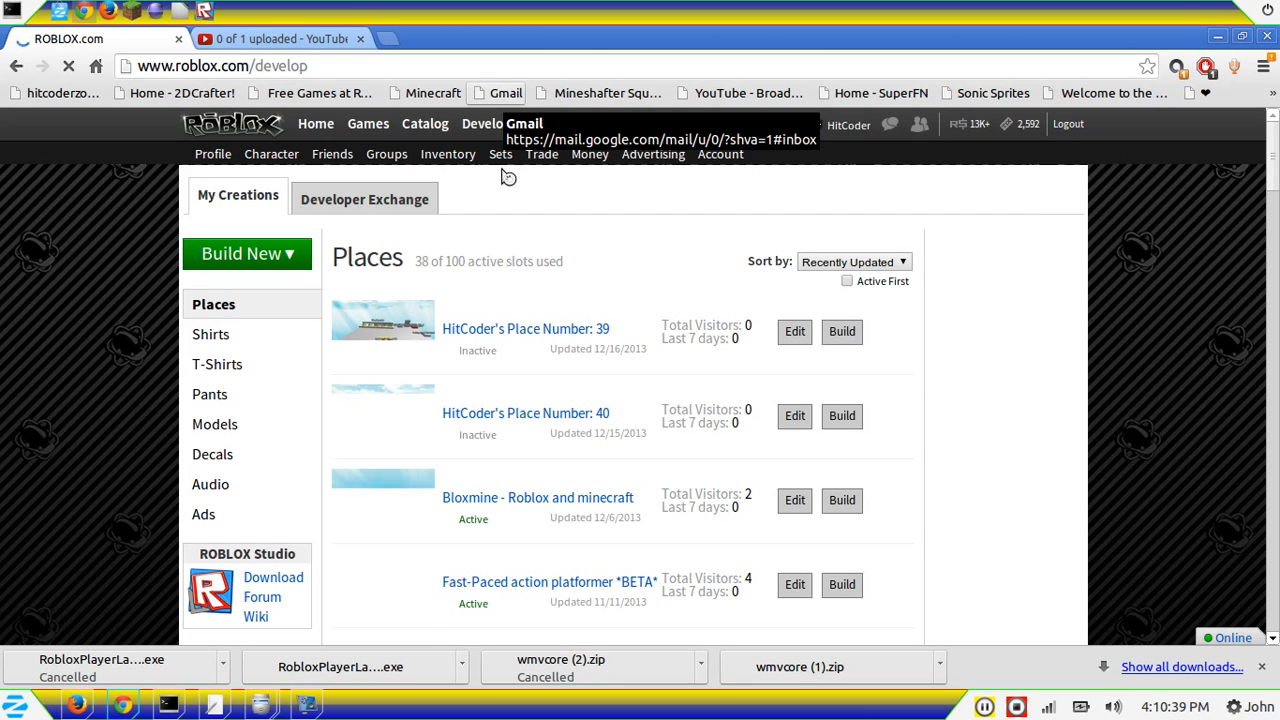
# Scroll the Develop places list and open the HitCoder's Obby place page
pyautogui.scroll(-3)
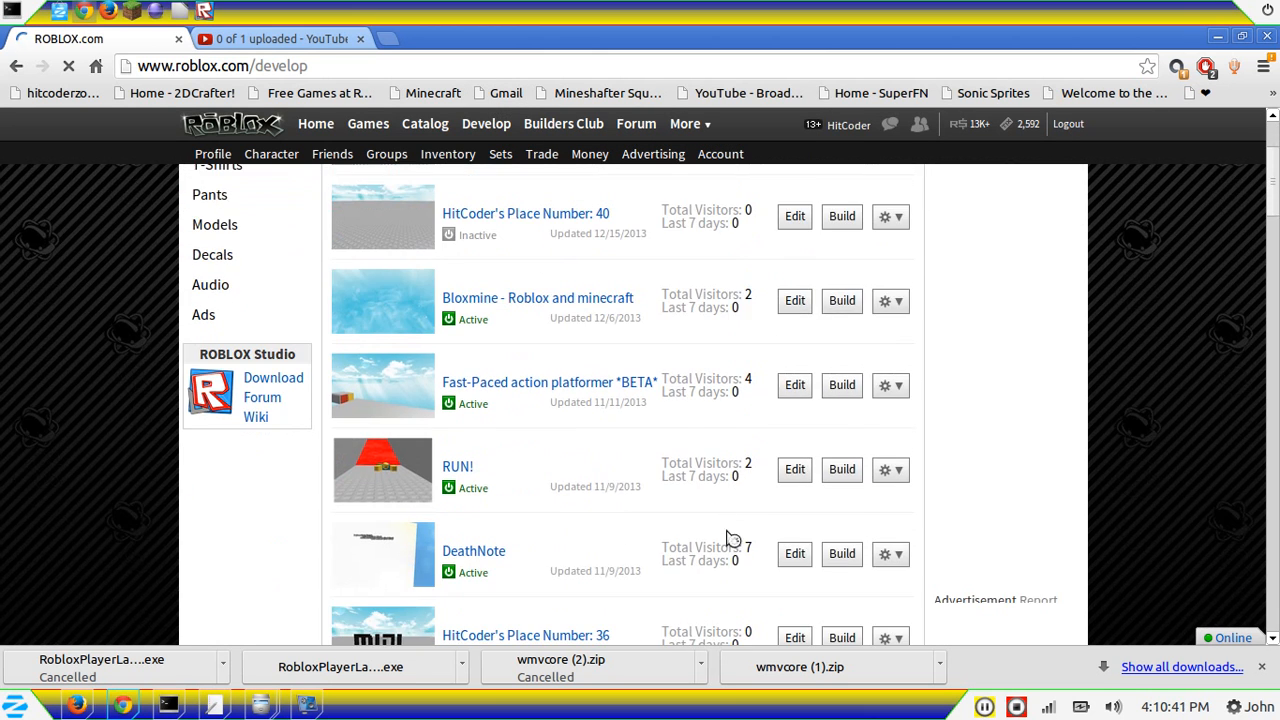
pyautogui.scroll(-3)
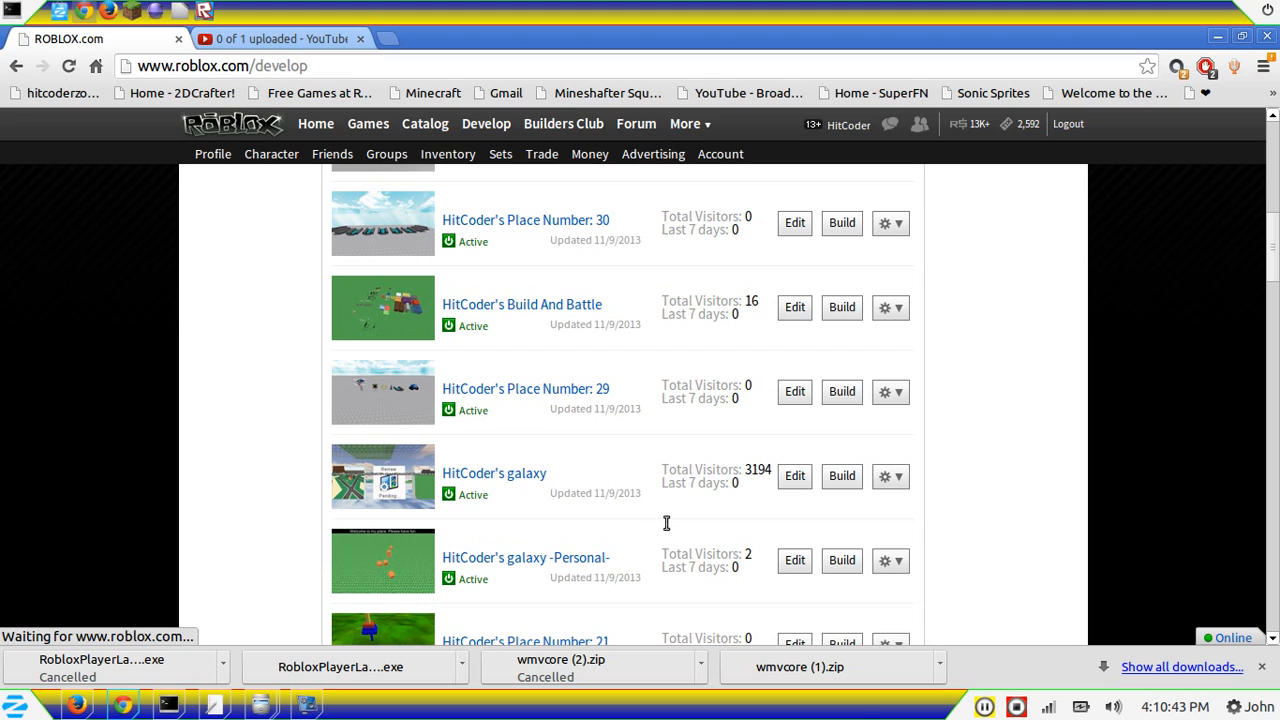
pyautogui.moveTo(576, 356)
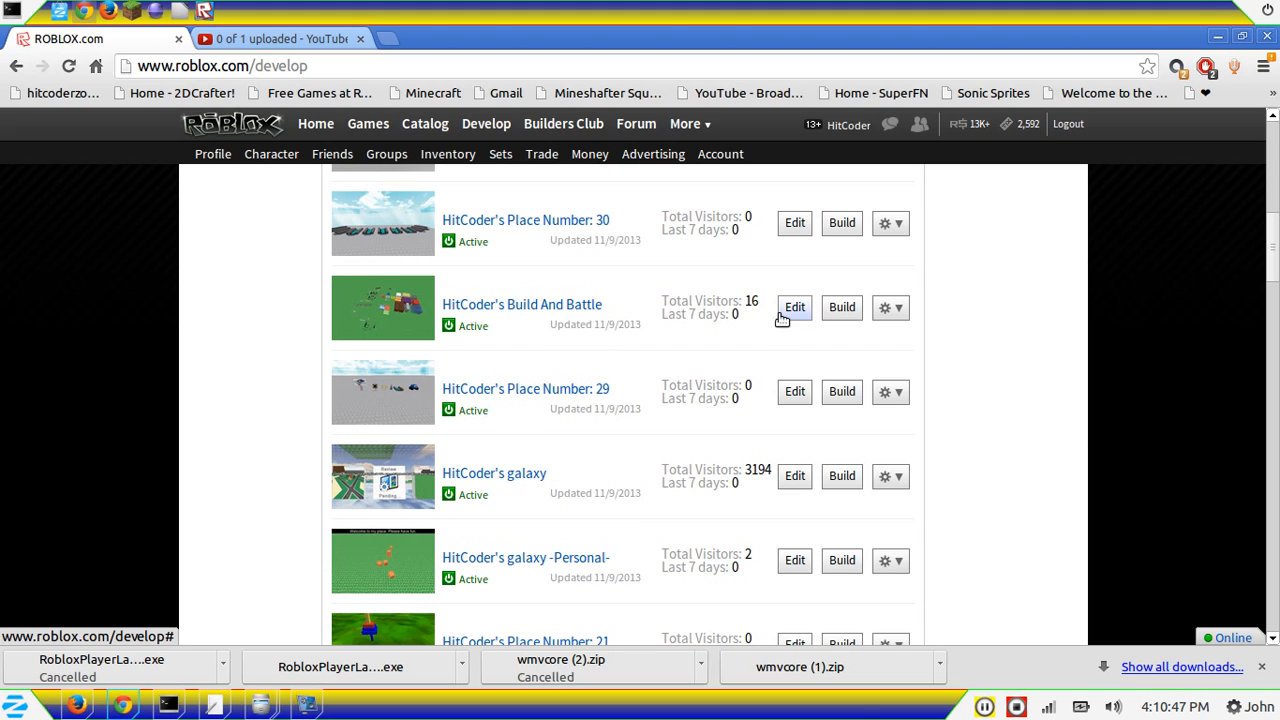
pyautogui.moveTo(540, 304)
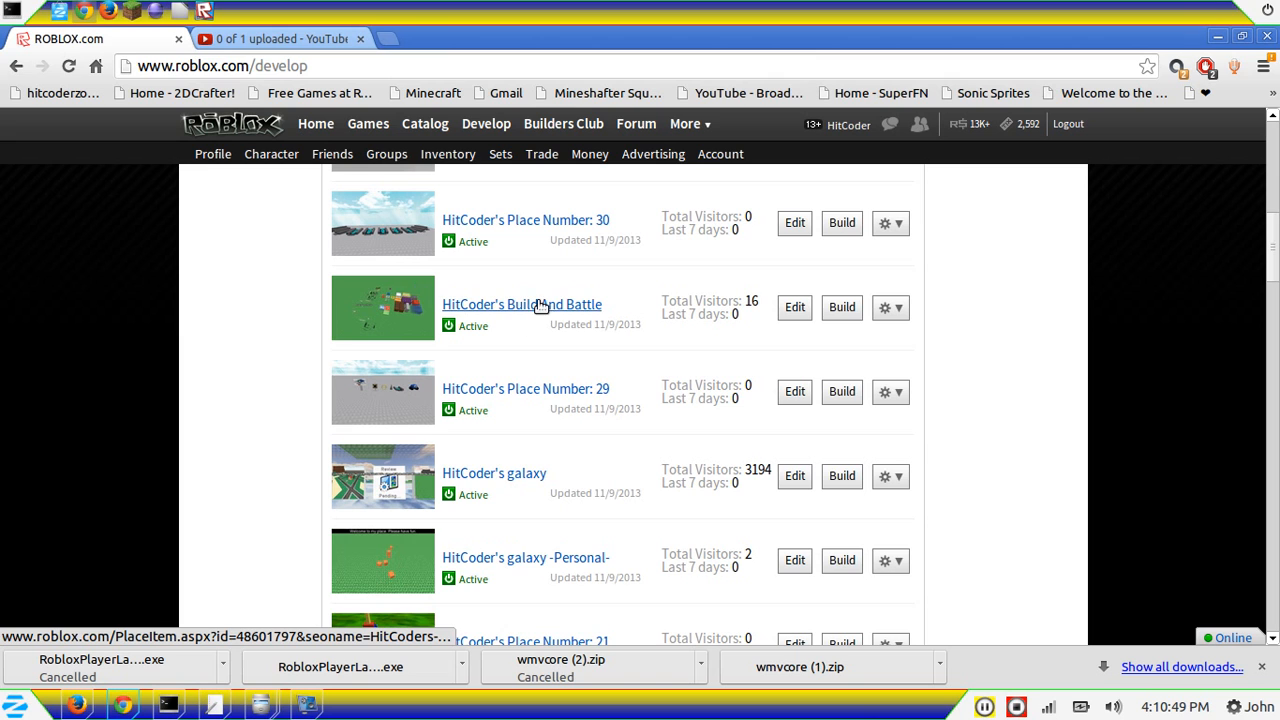
pyautogui.scroll(-3)
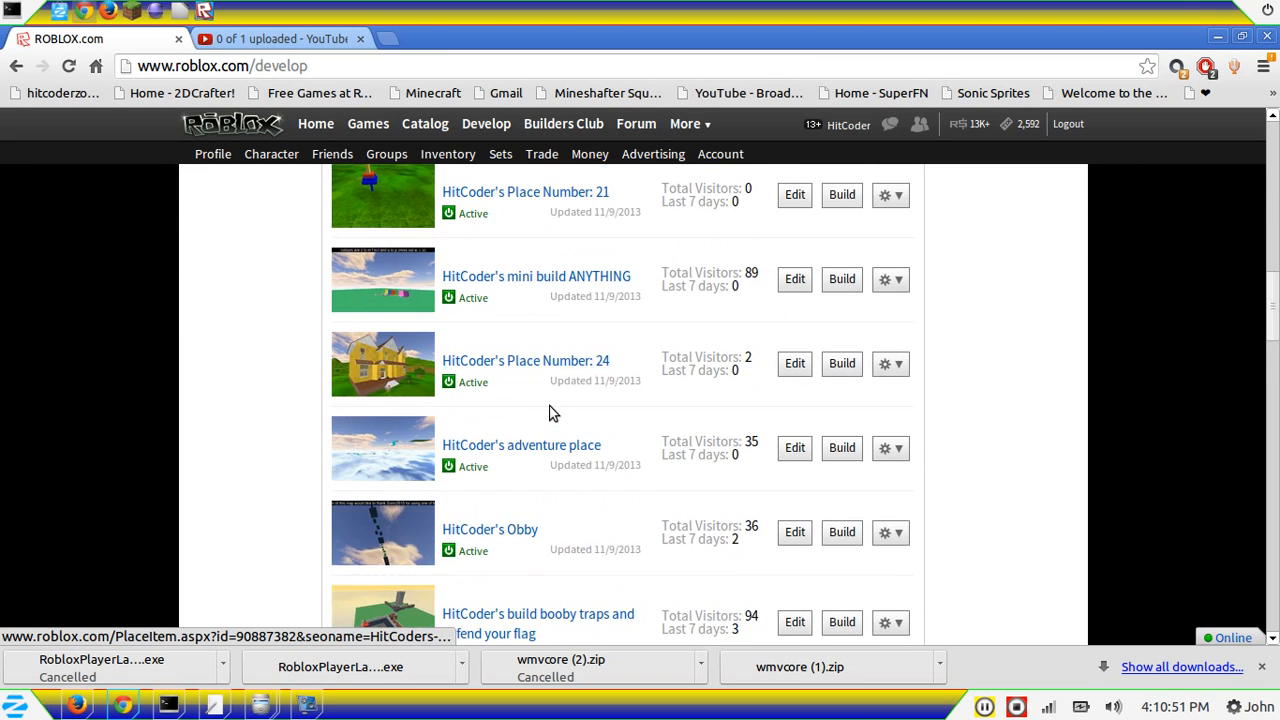
pyautogui.scroll(-3)
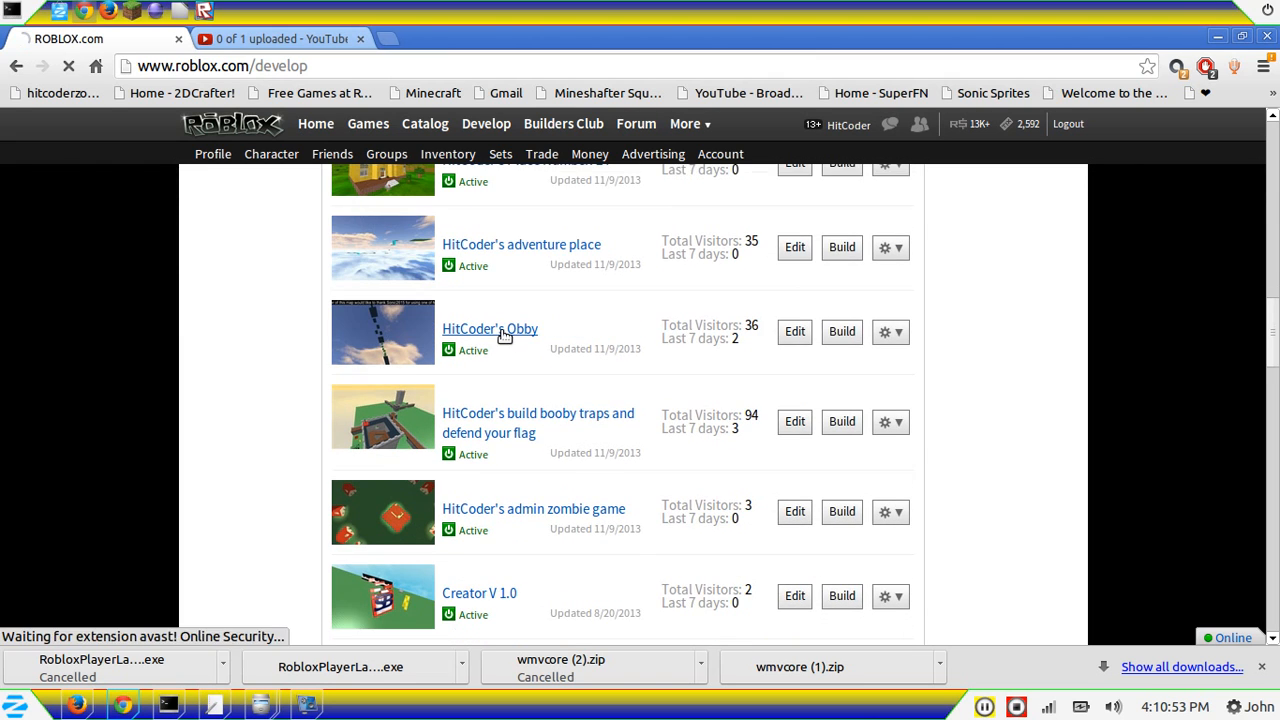
pyautogui.click(490, 328)
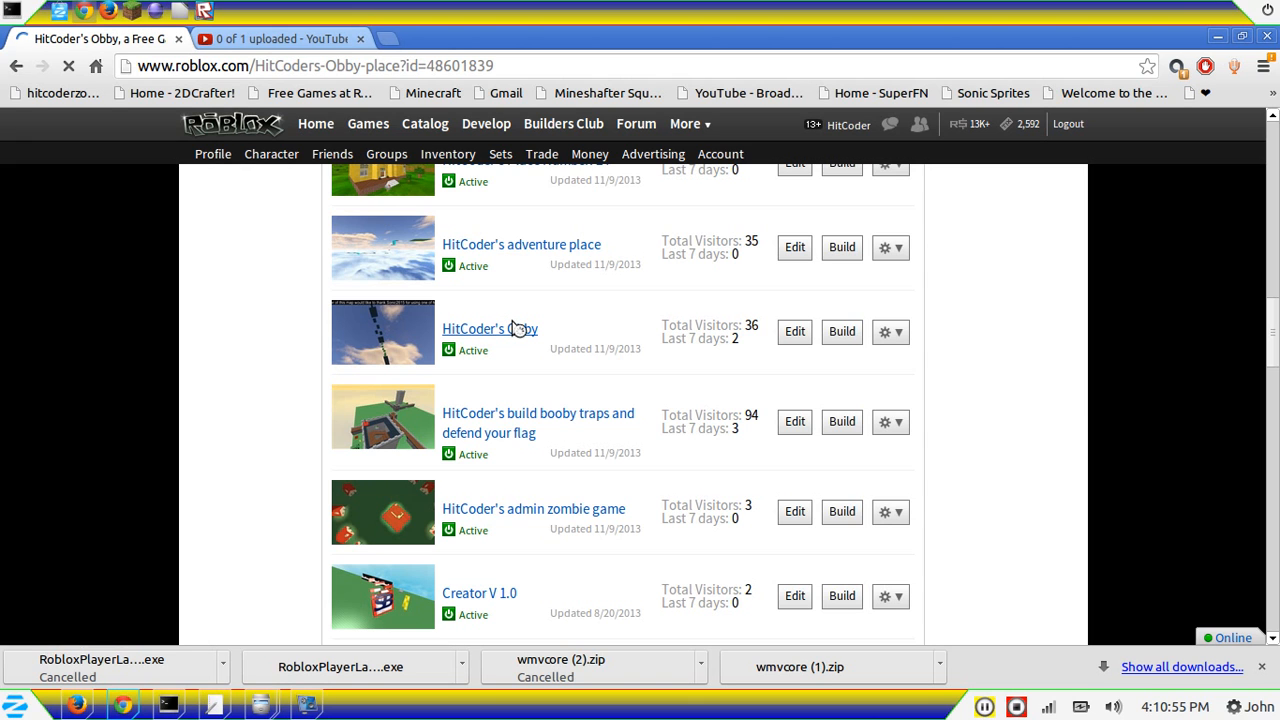
pyautogui.click(490, 328)
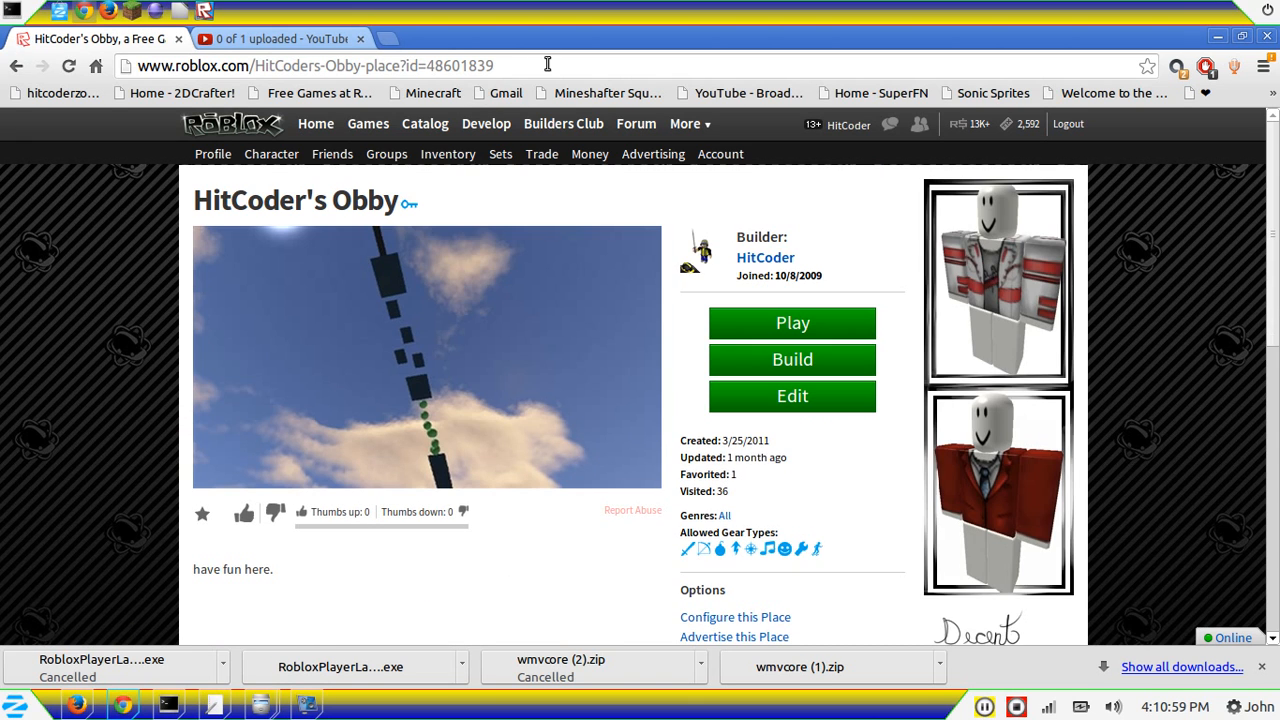
# Select the Obby page's full address in the address bar
pyautogui.click(312, 64)
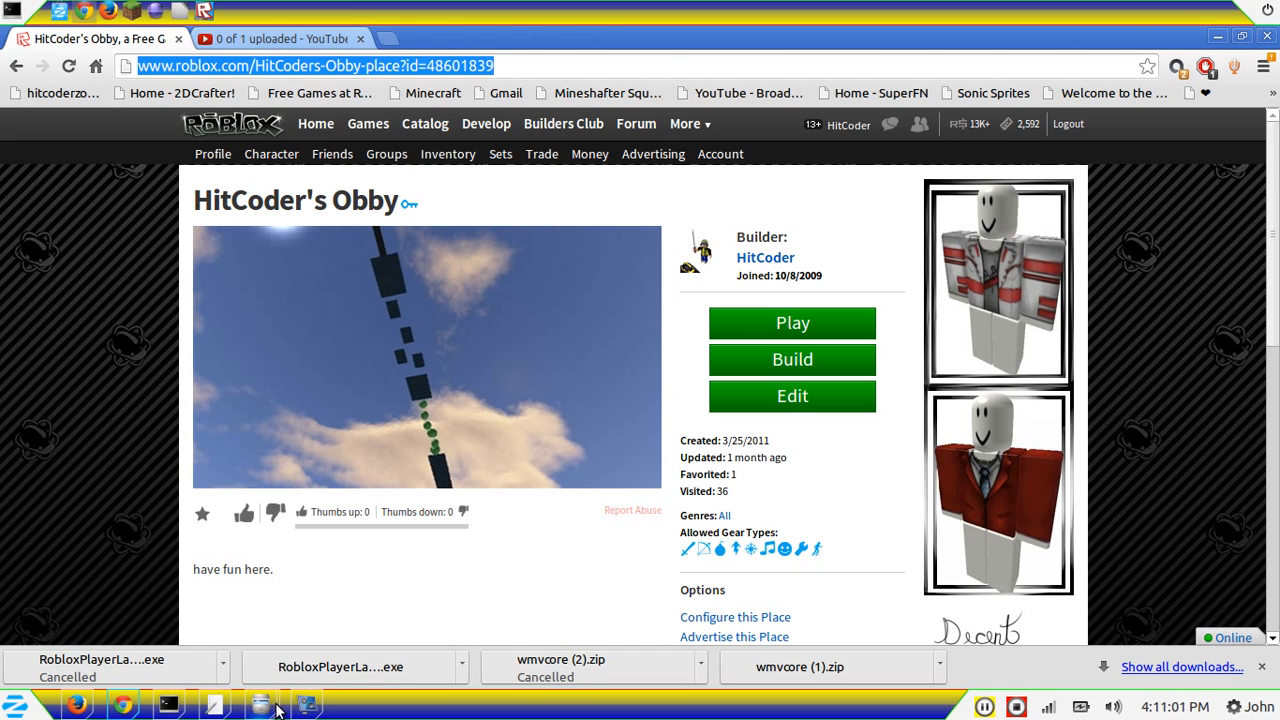
pyautogui.click(168, 704)
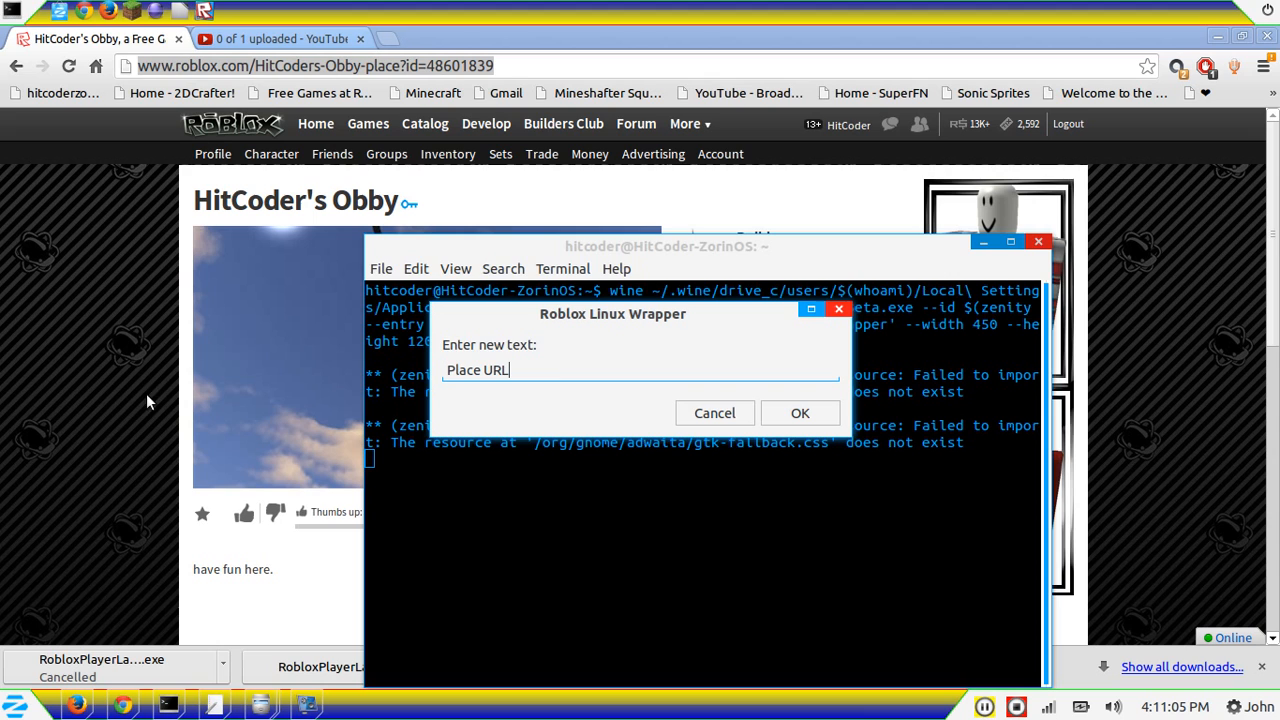
# Enter the HitCoder's Obby URL (id=48601839) in the wrapper box and confirm with OK
pyautogui.write('http://www.roblox.com/HitCoders-Obby-place?id=48601839')
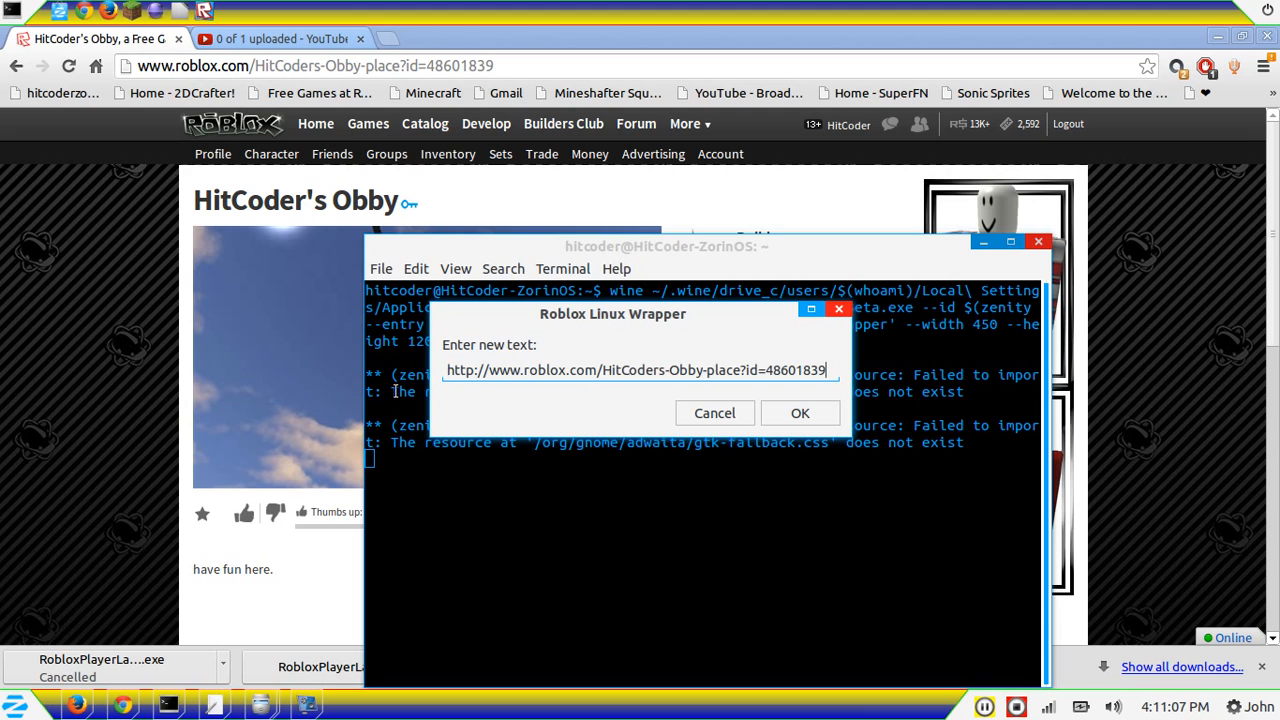
pyautogui.click(800, 412)
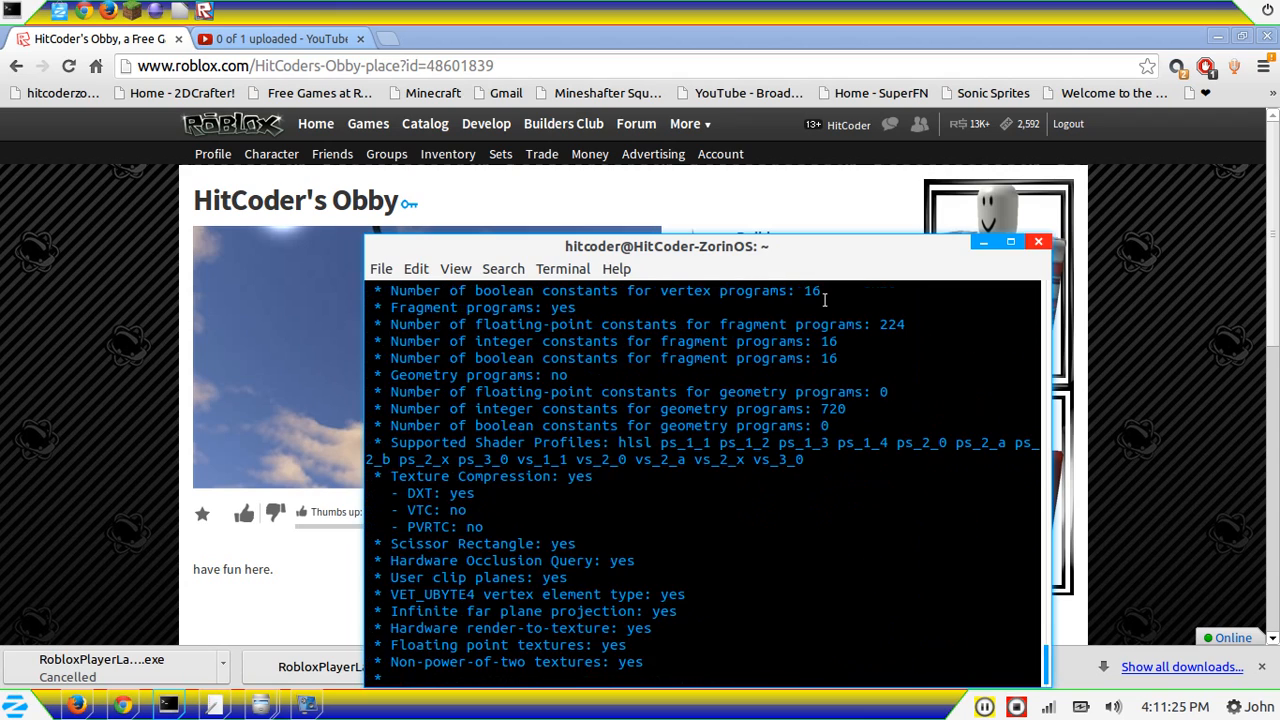
pyautogui.scroll(-3)
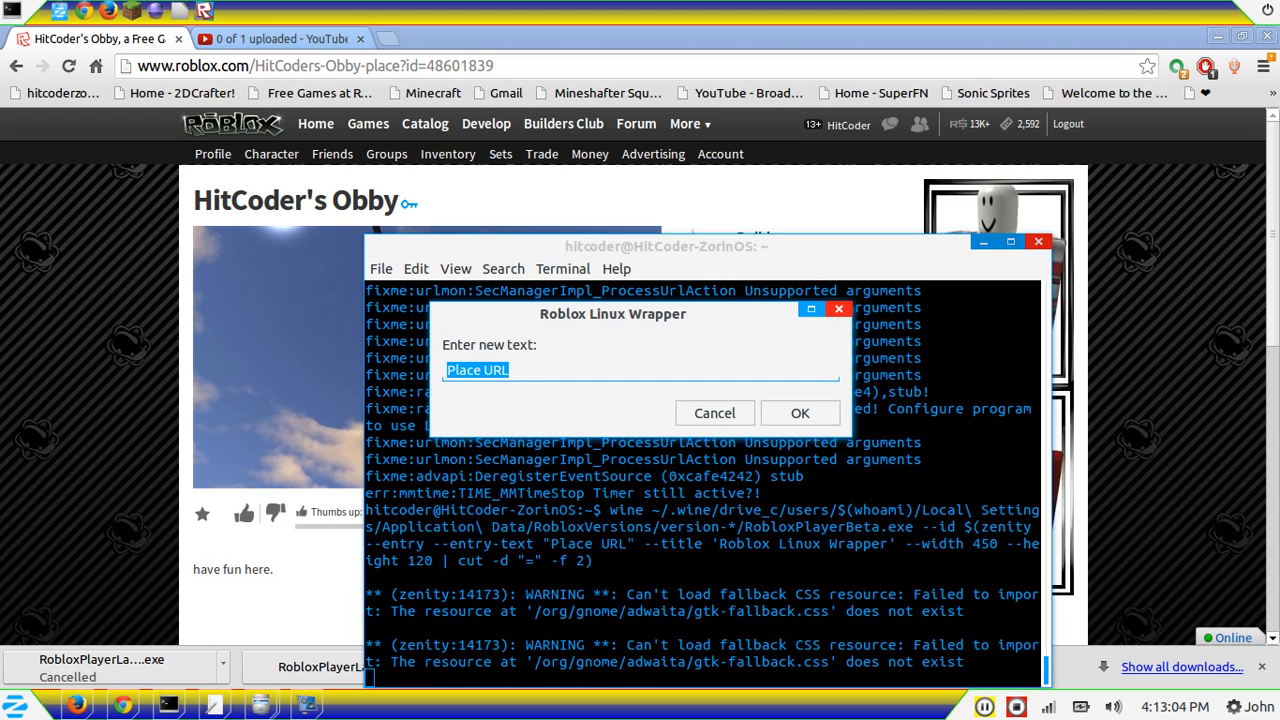
# Resubmit the HitCoder's Obby URL (id=48601839) in the wrapper and let the obby map load
pyautogui.write('http://www.roblox.com/HitCoders-Obby-place?id=48601839')
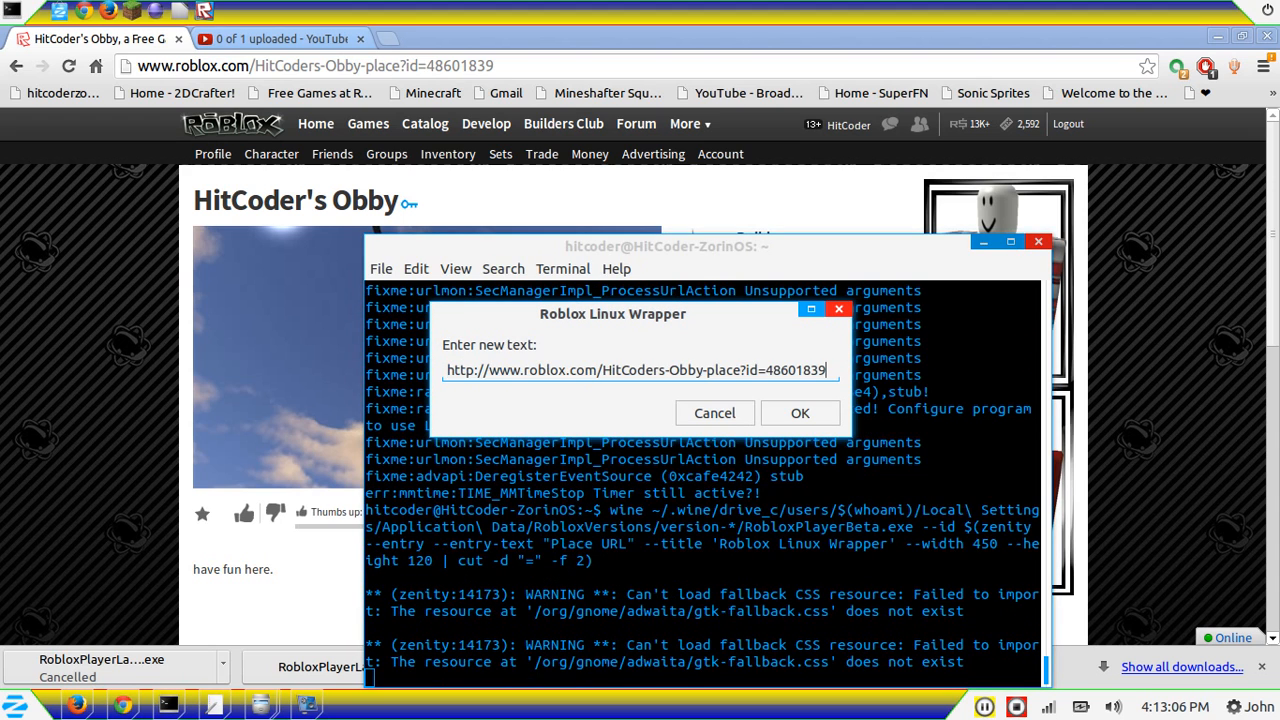
pyautogui.click(800, 412)
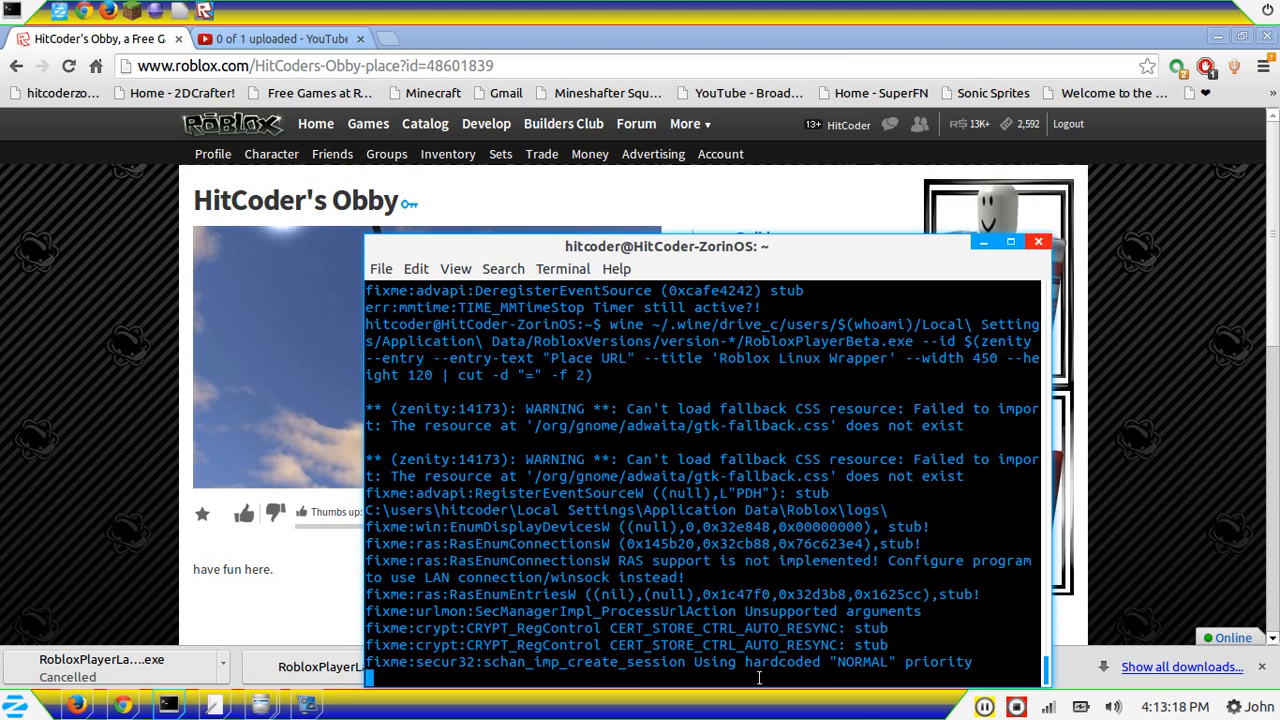
pyautogui.scroll(-3)
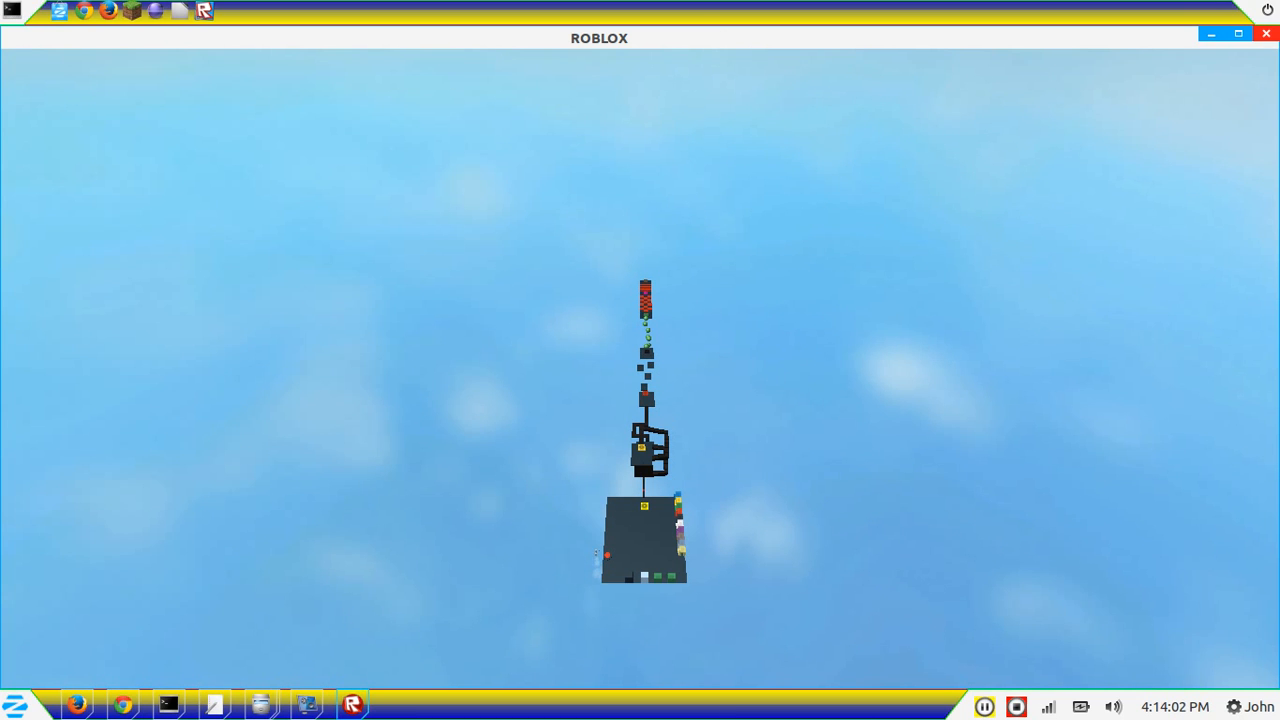
pyautogui.moveTo(784, 508)
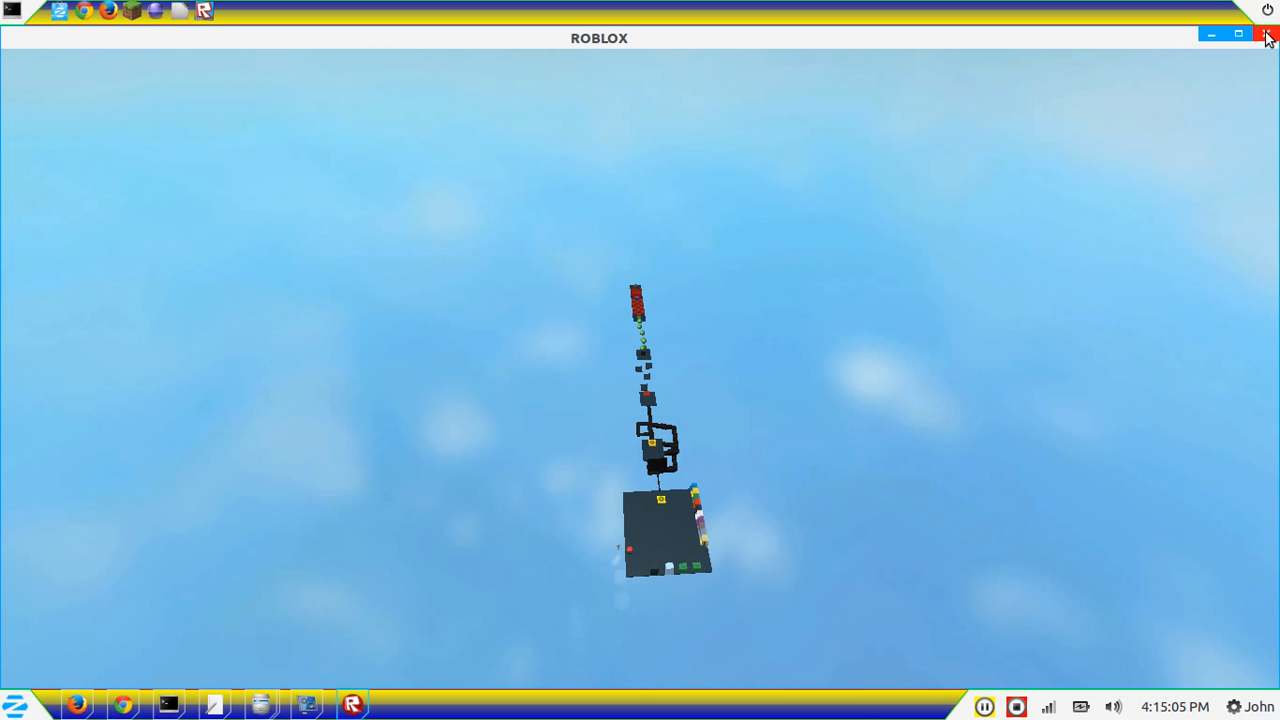
# Close the running obby game and go to the Develop page listing my created places
pyautogui.click(1268, 36)
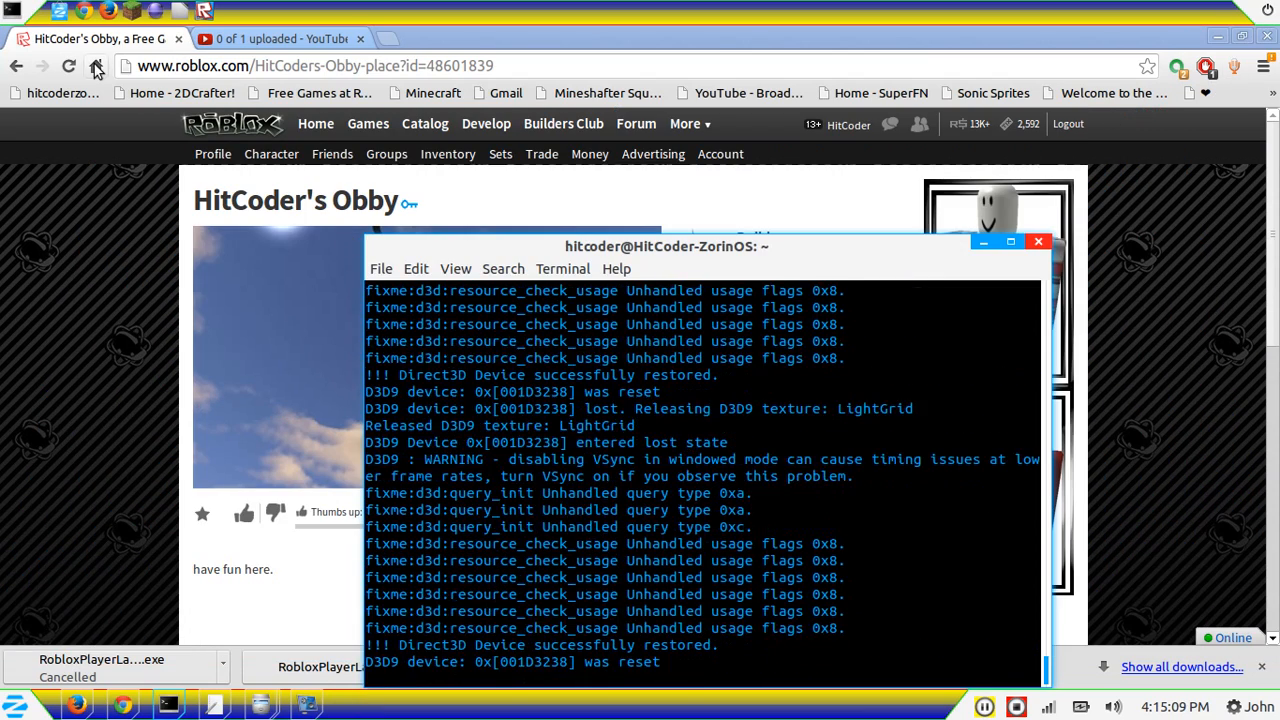
pyautogui.click(16, 64)
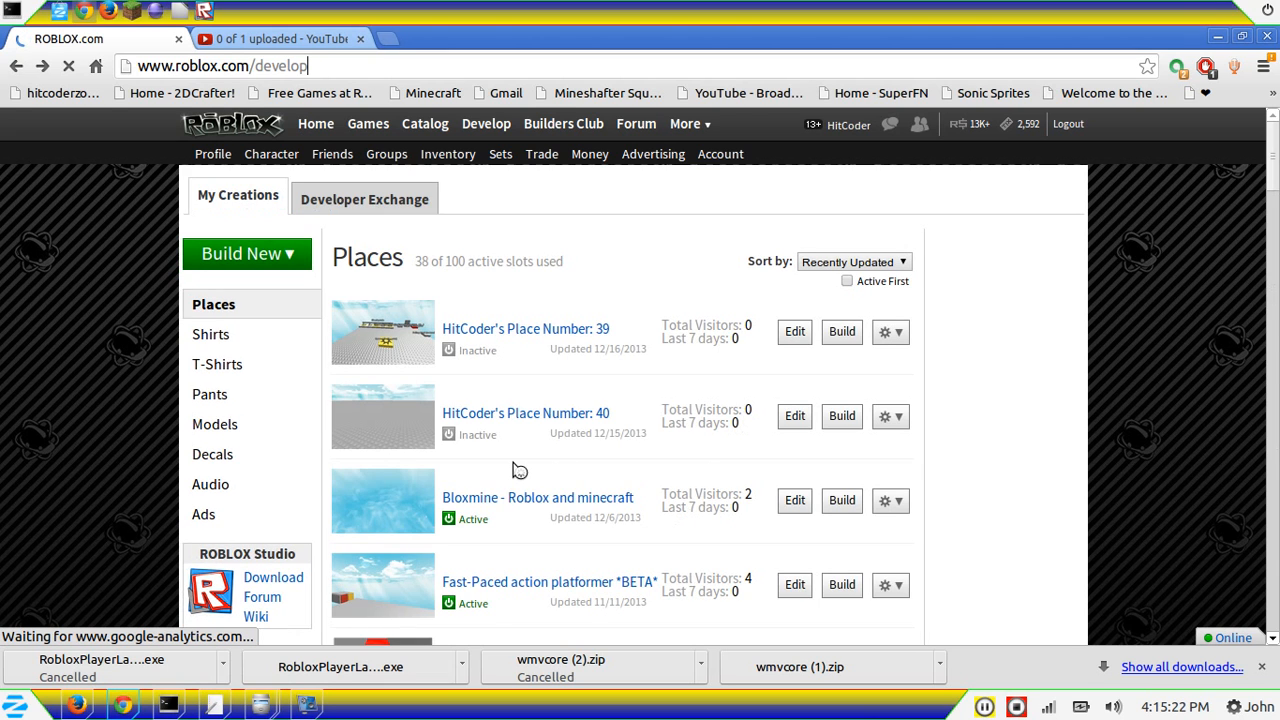
# Scroll the Places list and choose 'The HTK@ST obstacle course' place page
pyautogui.scroll(-3)
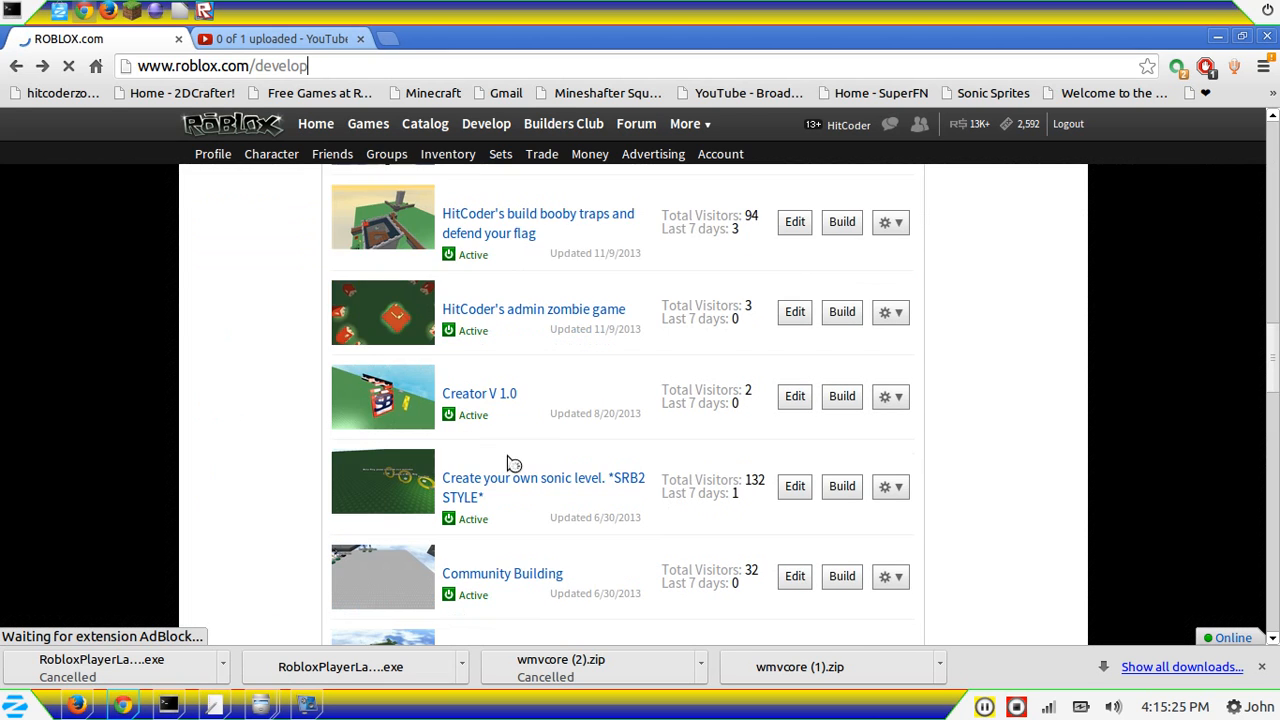
pyautogui.scroll(-3)
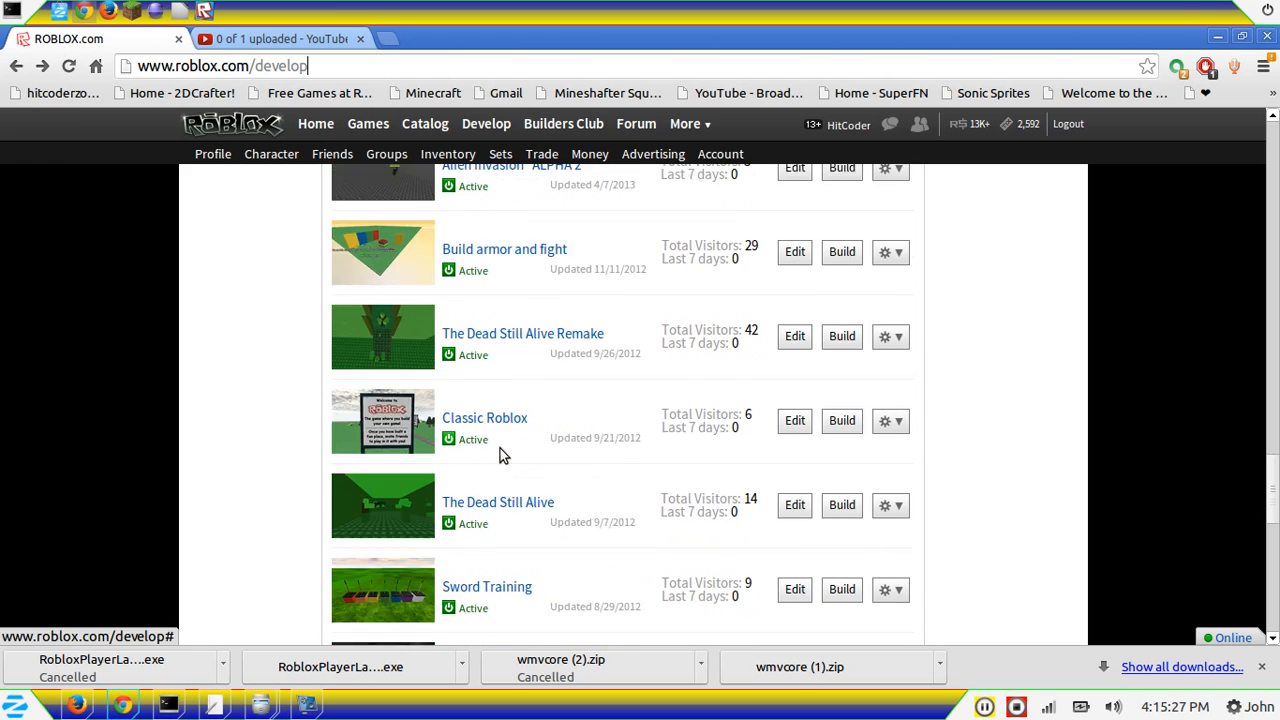
pyautogui.scroll(-3)
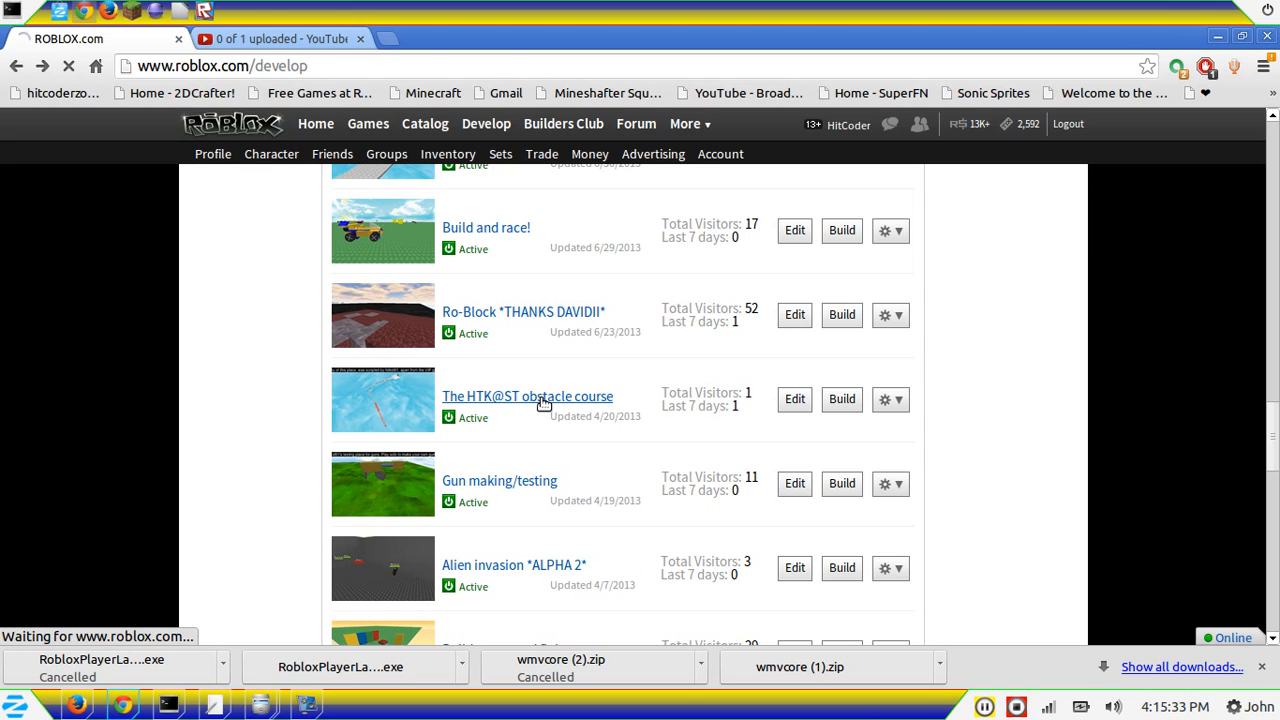
pyautogui.click(528, 396)
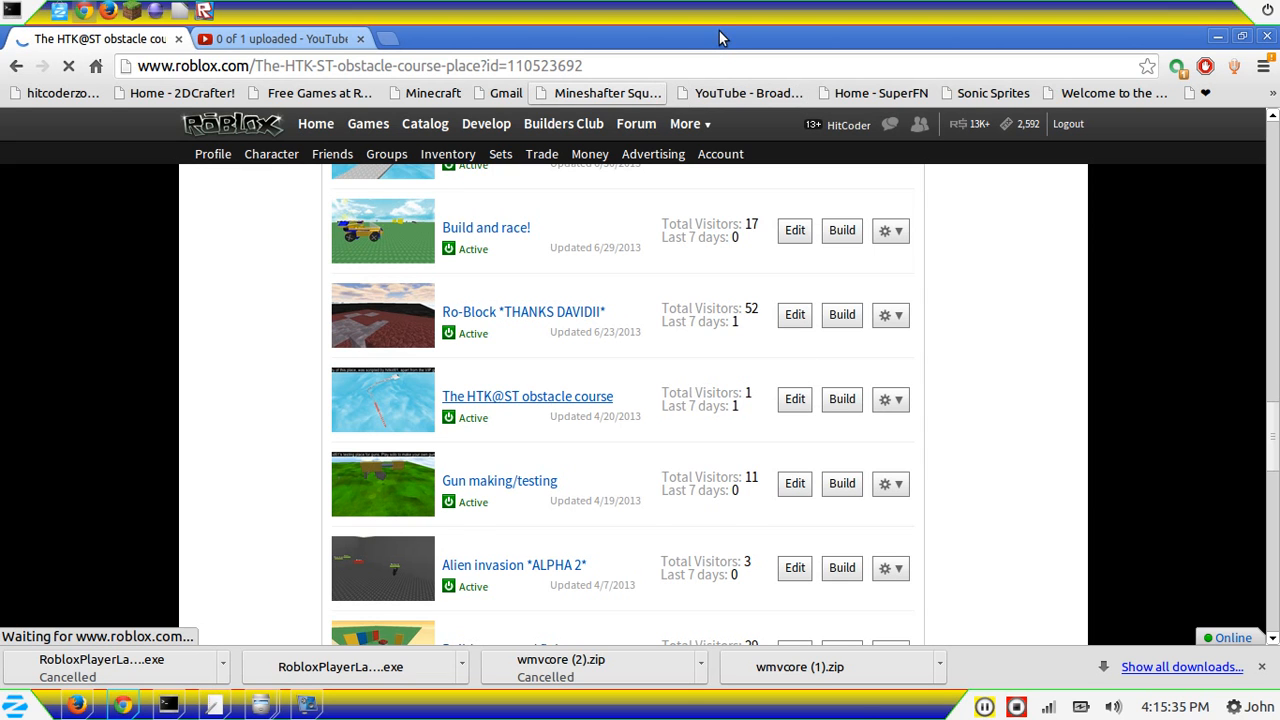
# Rerun the wine RobloxPlayerBeta command in the terminal so the obstacle course launches
pyautogui.click(528, 396)
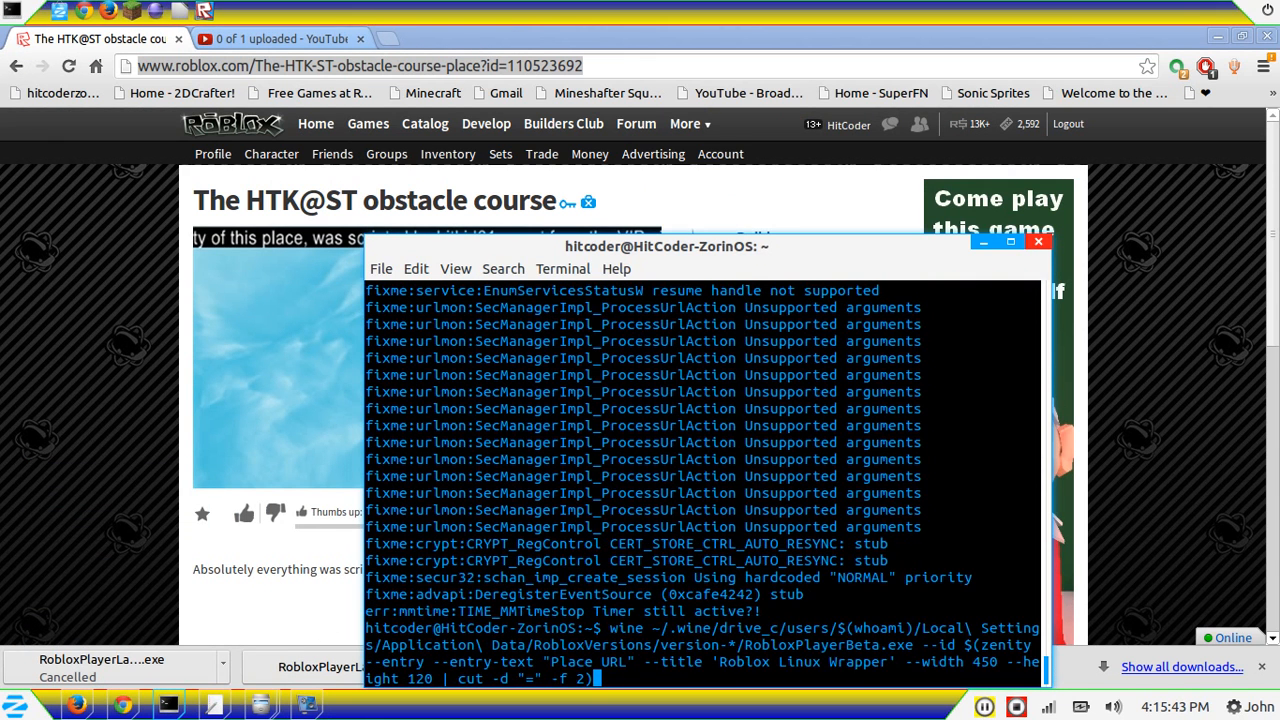
pyautogui.press('Return')
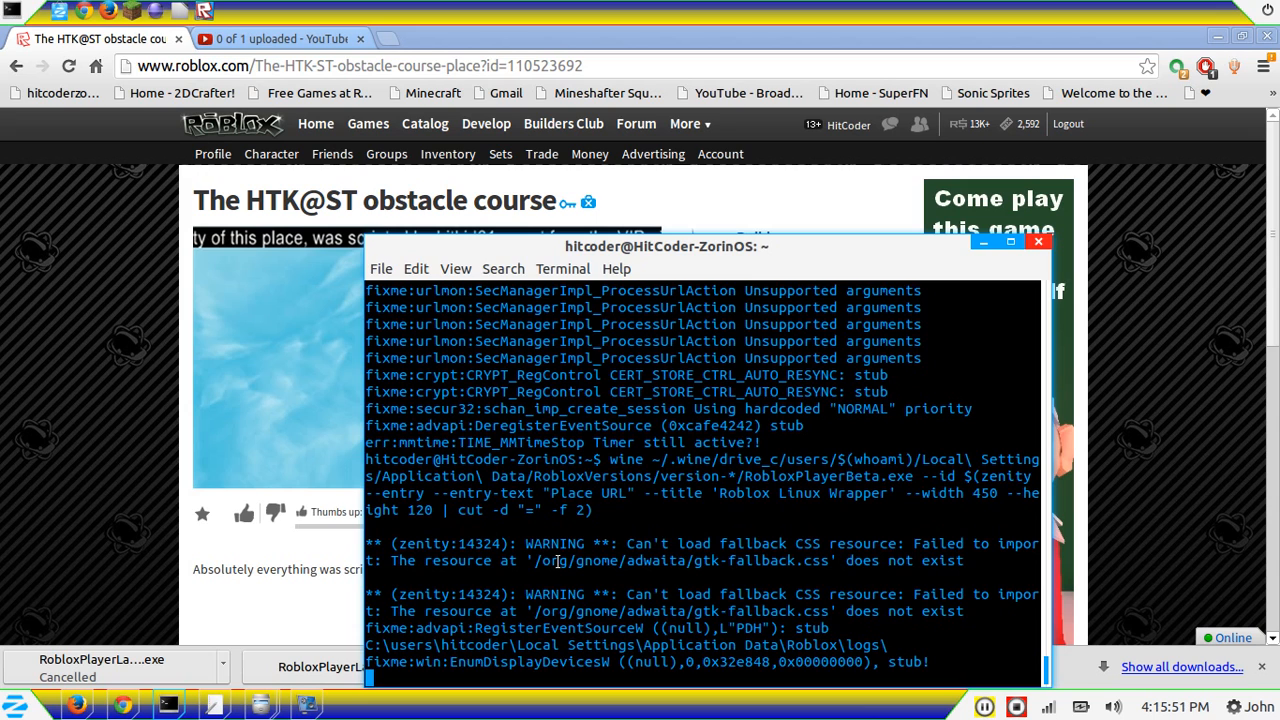
pyautogui.scroll(-3)
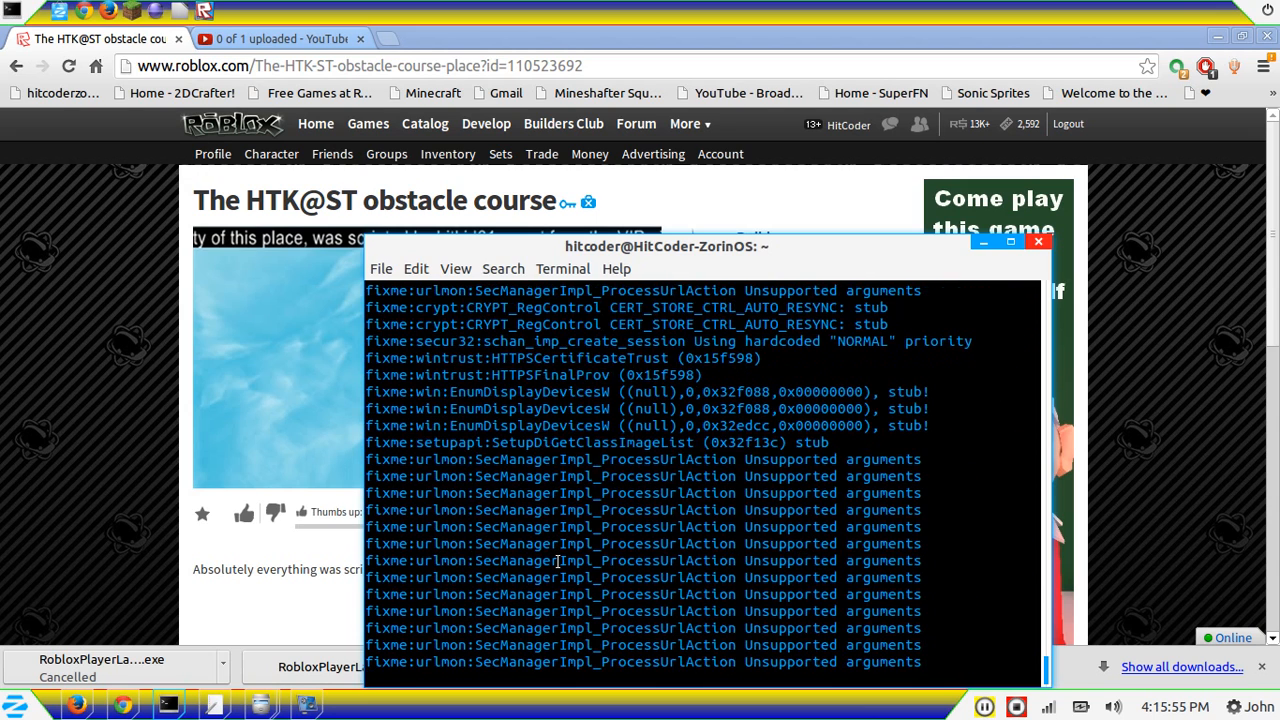
pyautogui.scroll(-3)
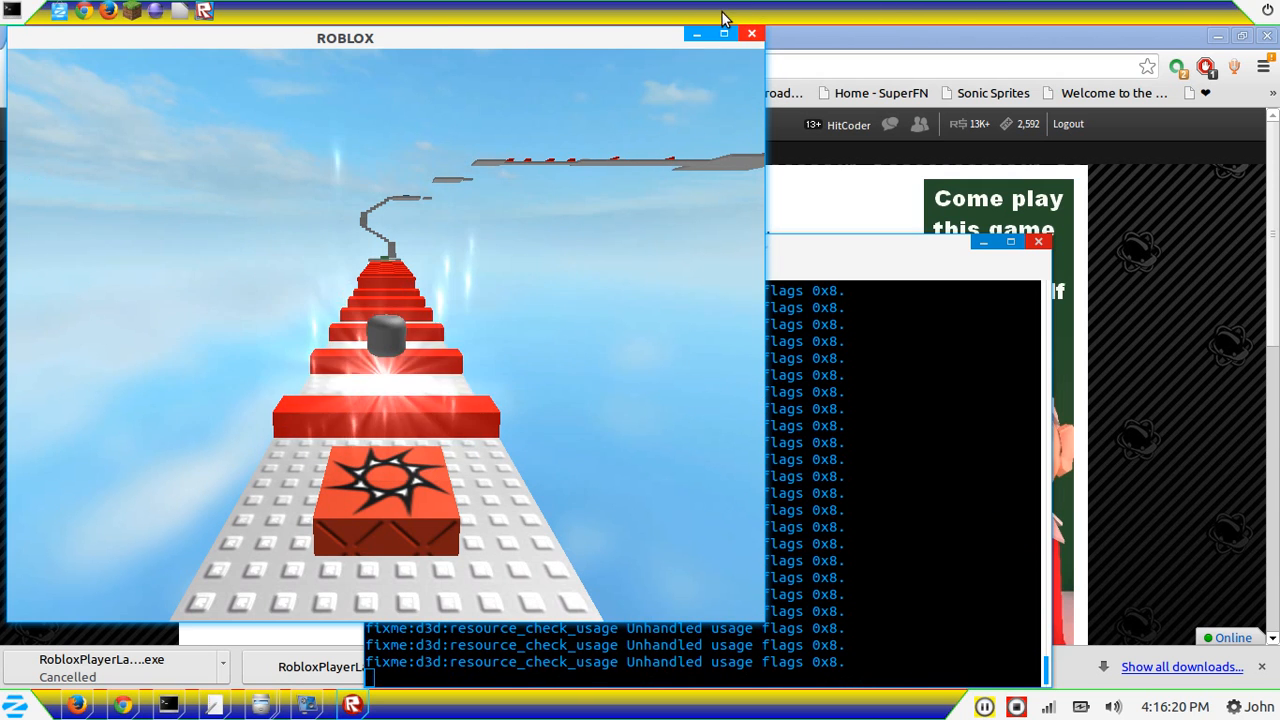
# Maximize the game window, end the obstacle course session, and bring vokoscreen to the front
pyautogui.click(724, 32)
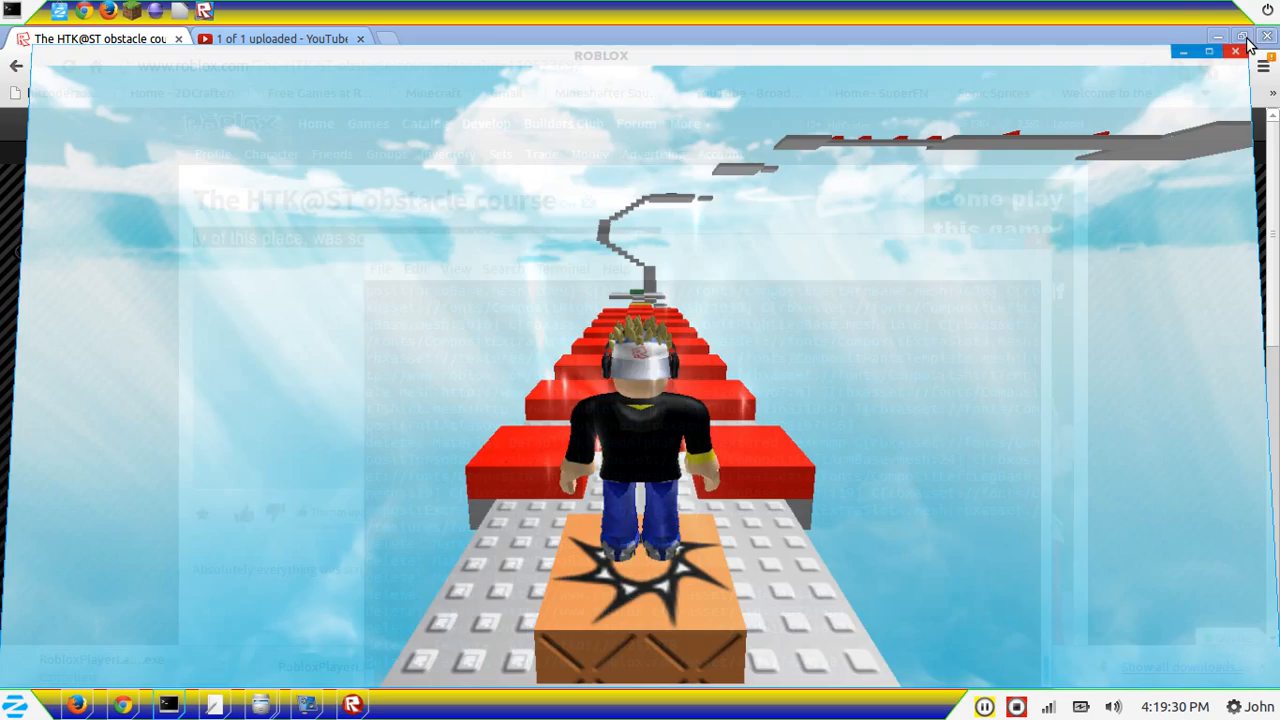
pyautogui.click(1246, 44)
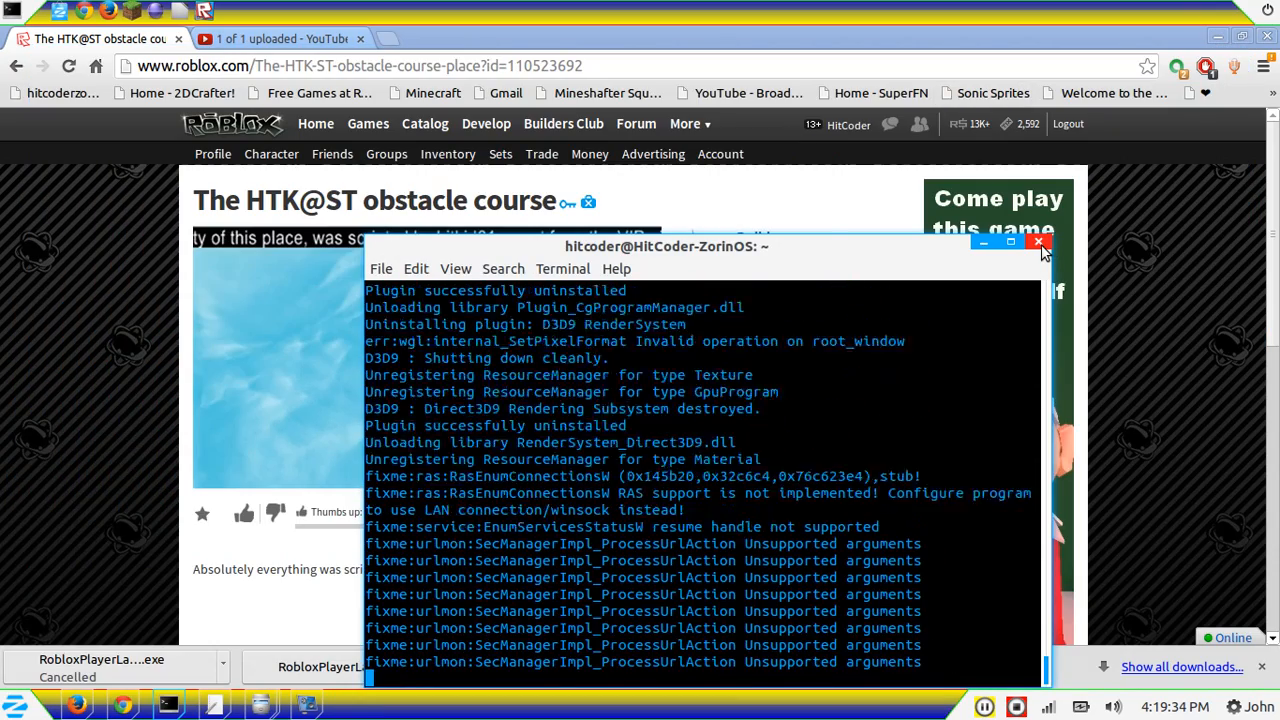
pyautogui.click(1040, 244)
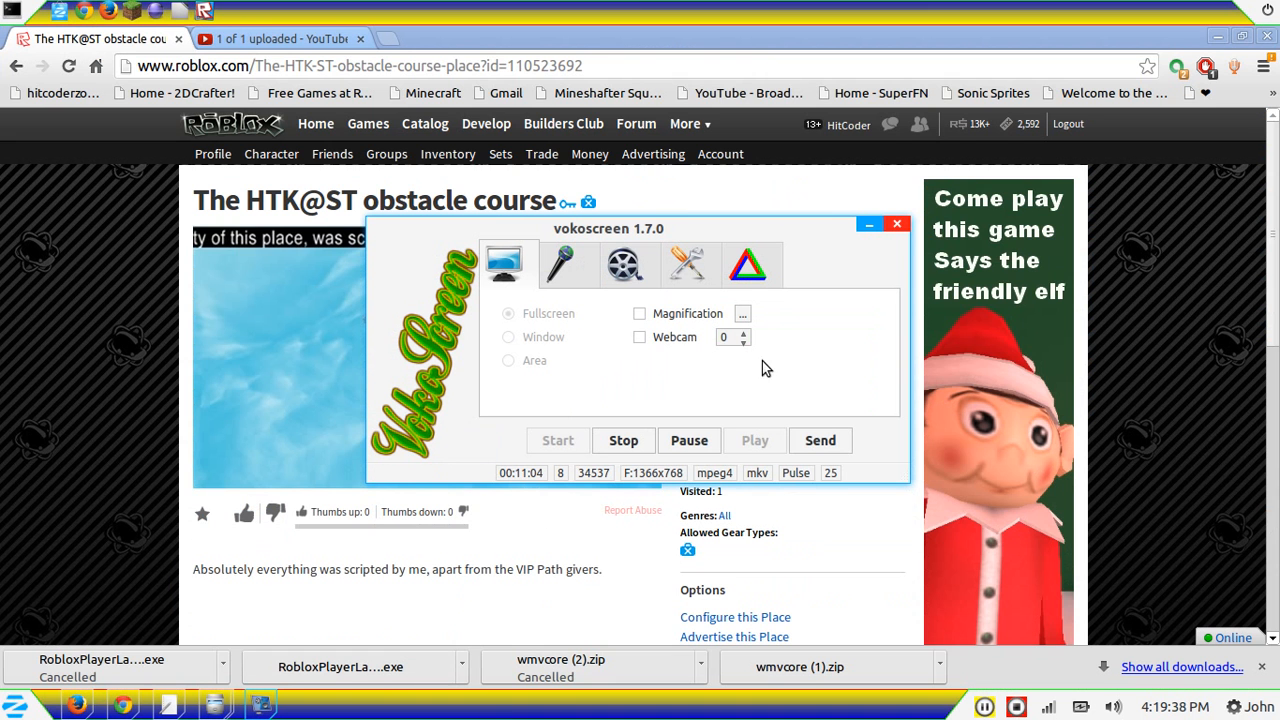
pyautogui.moveTo(752, 368)
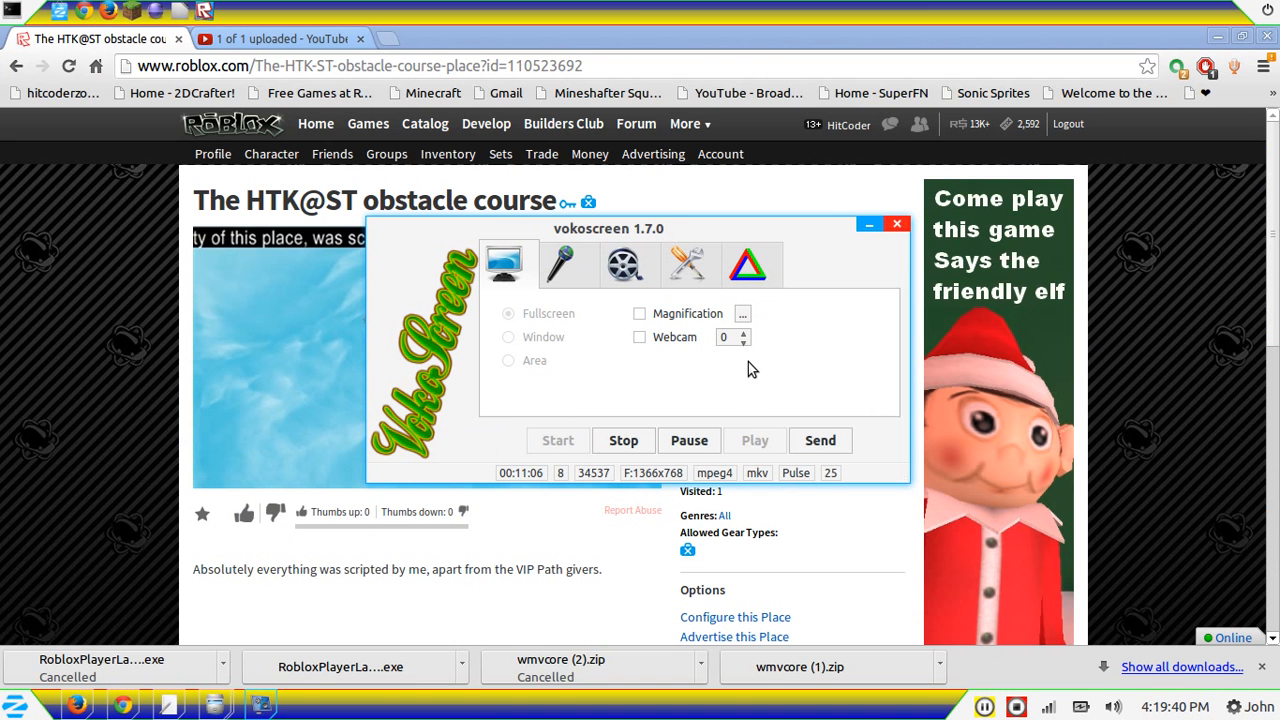
pyautogui.moveTo(704, 384)
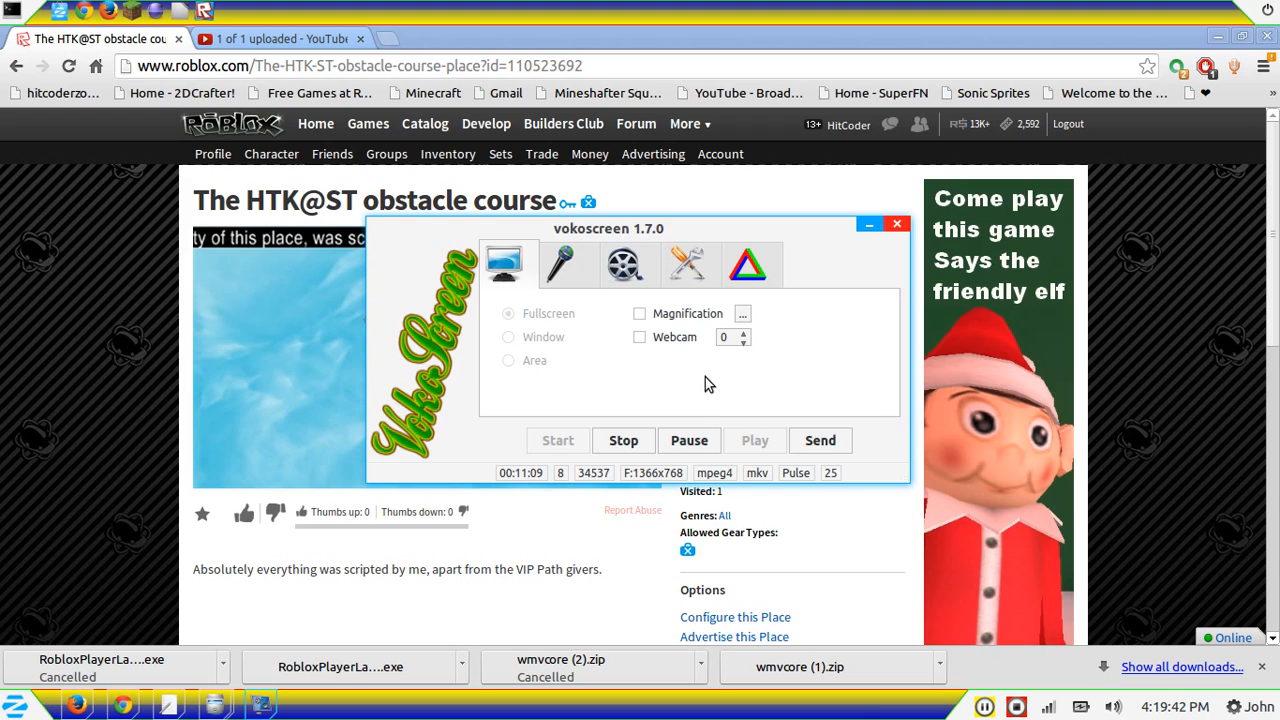
pyautogui.moveTo(720, 370)
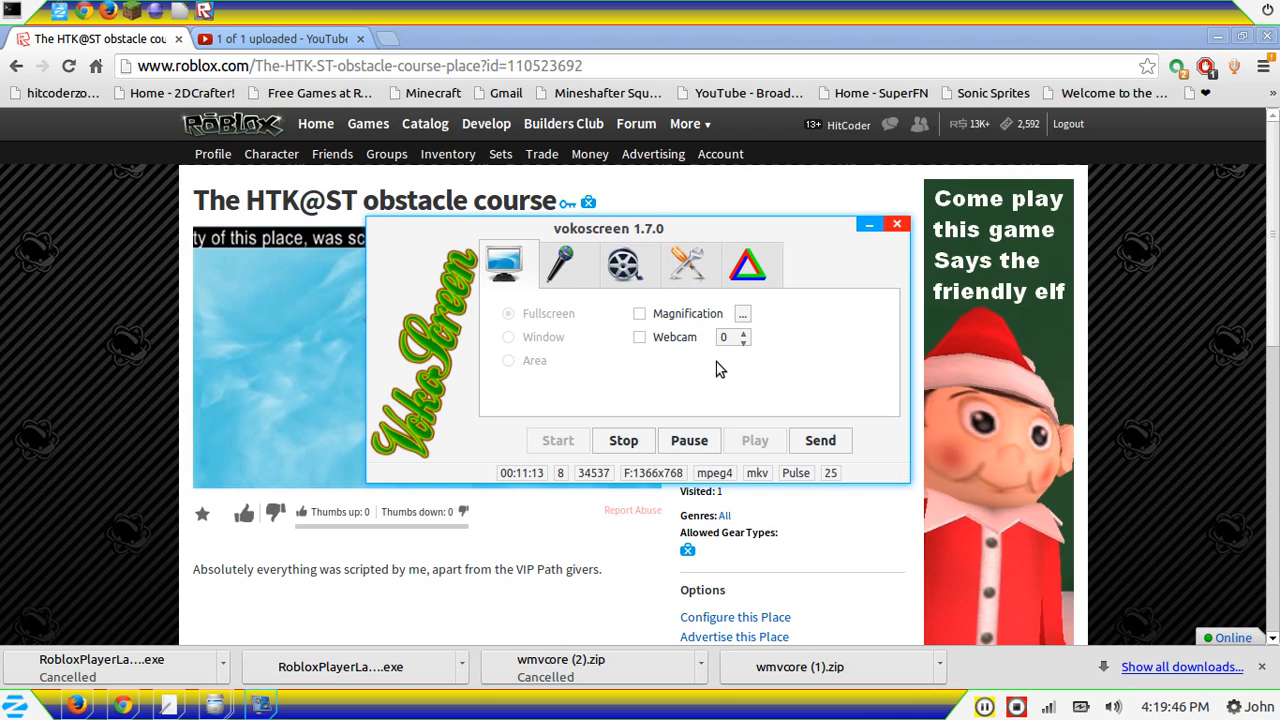
pyautogui.moveTo(650, 388)
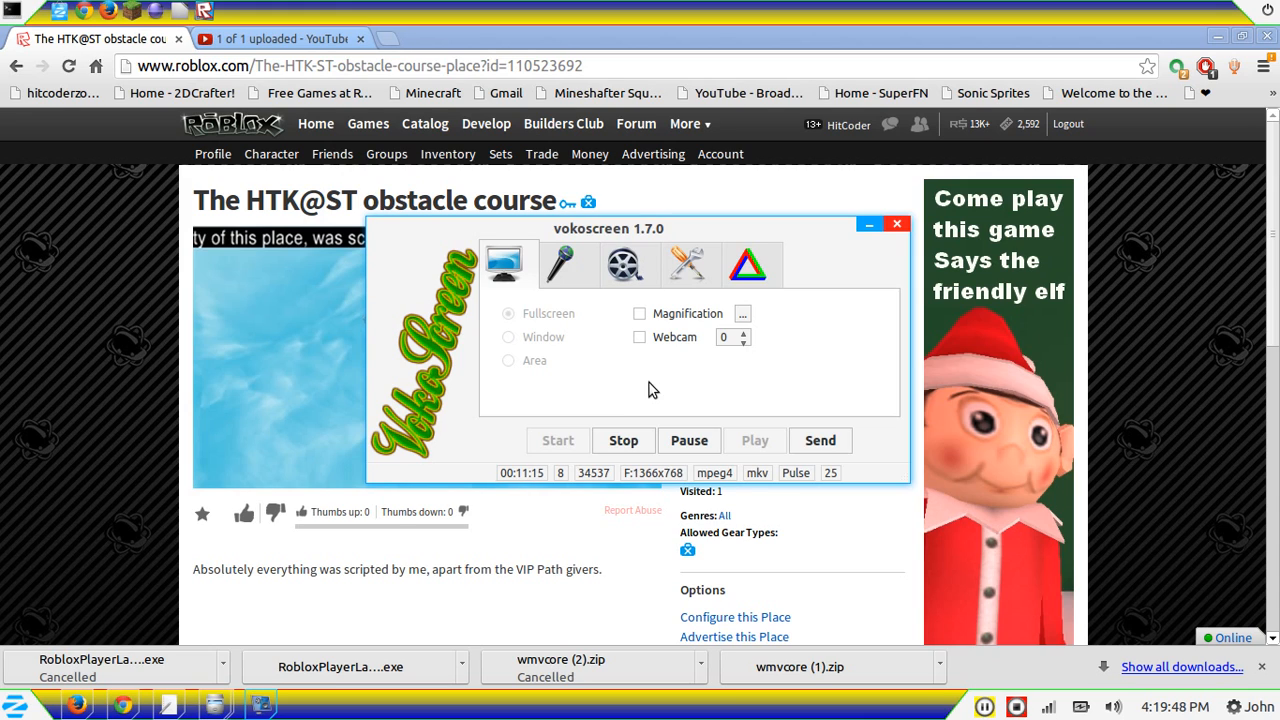